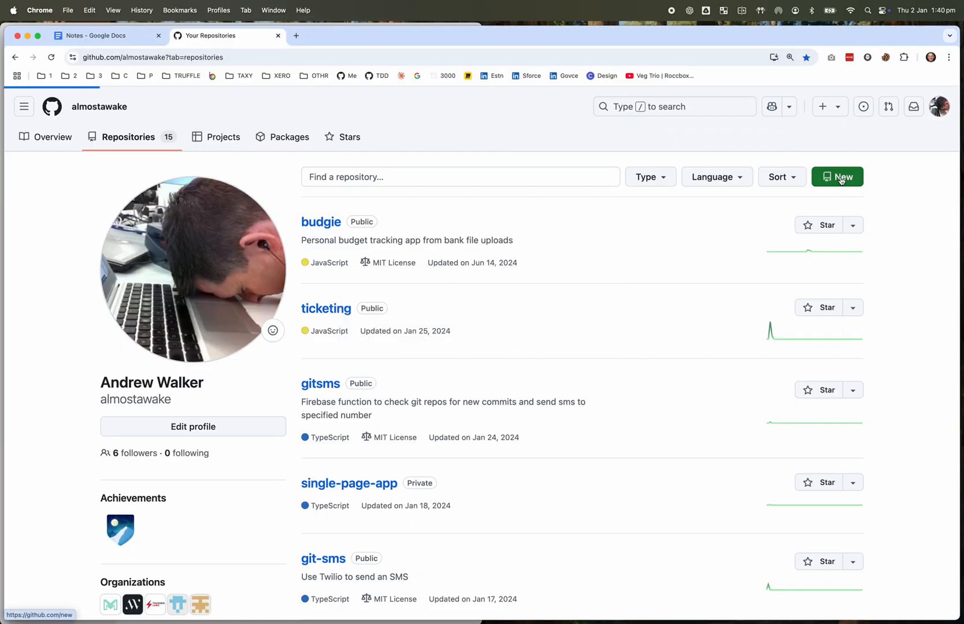
- Create a new public repository named x initialized with a README file
click(837, 177)
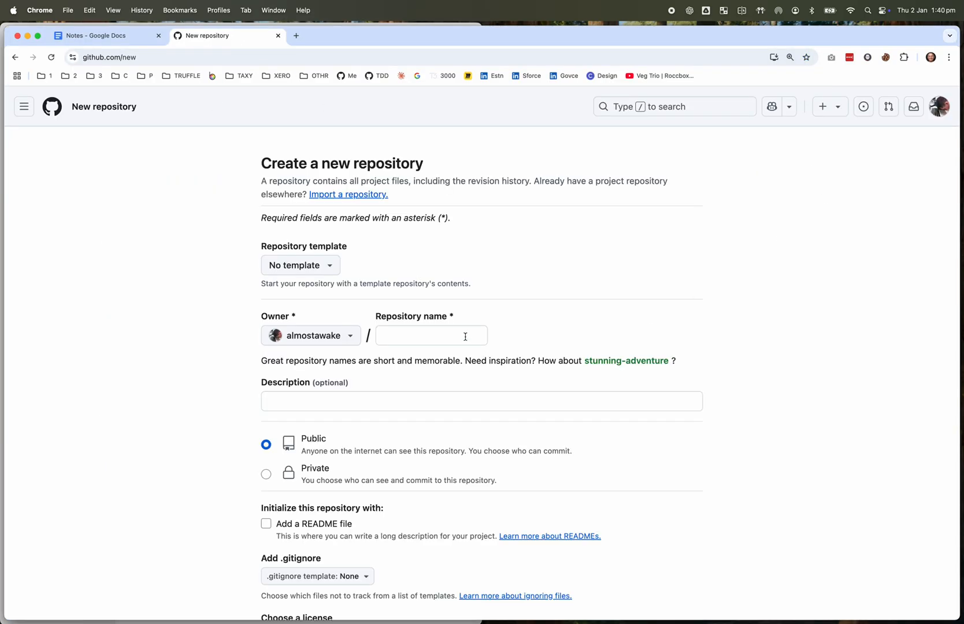
text(x)
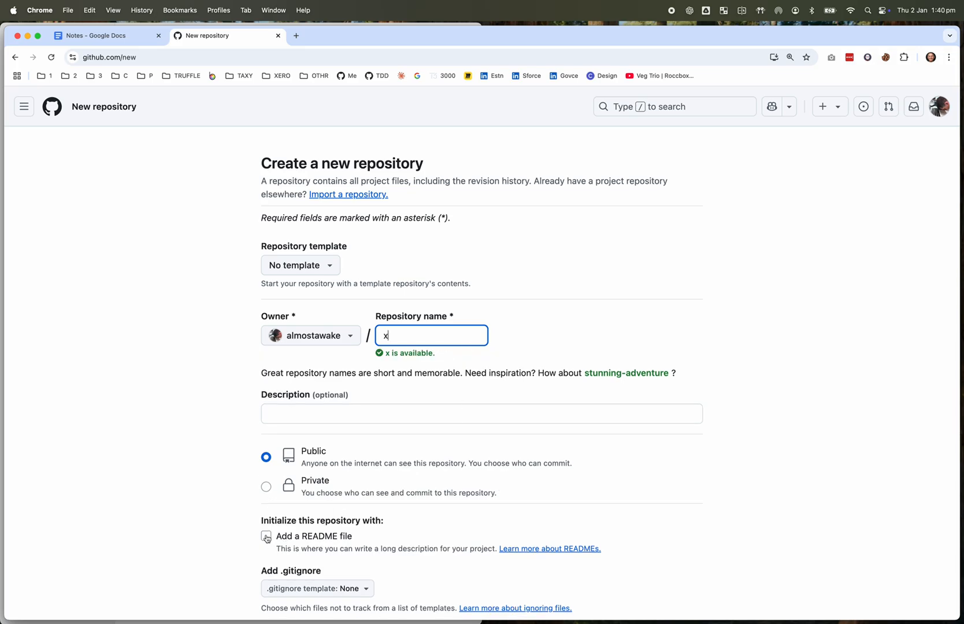
click(266, 536)
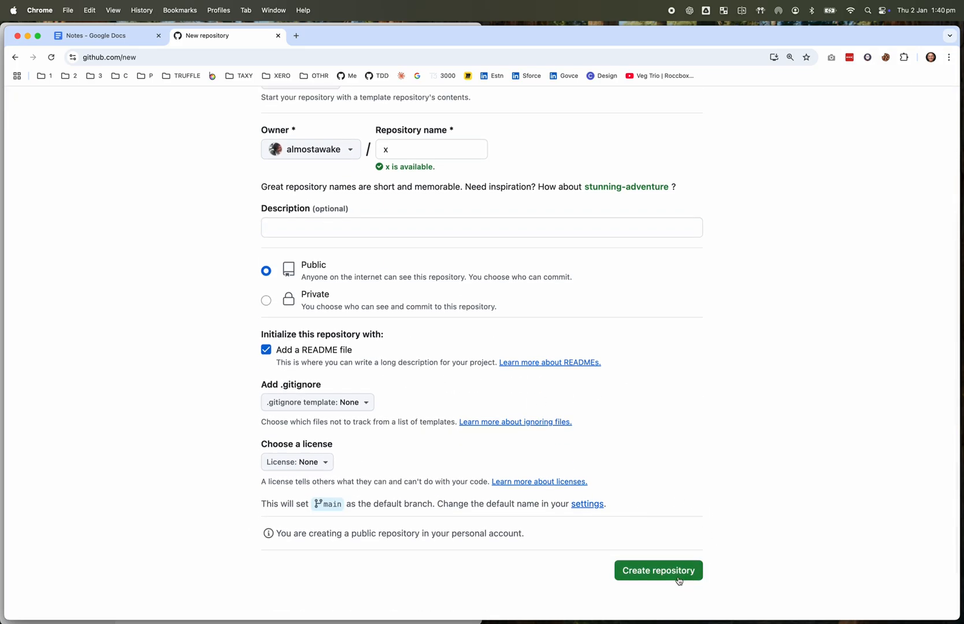
click(658, 570)
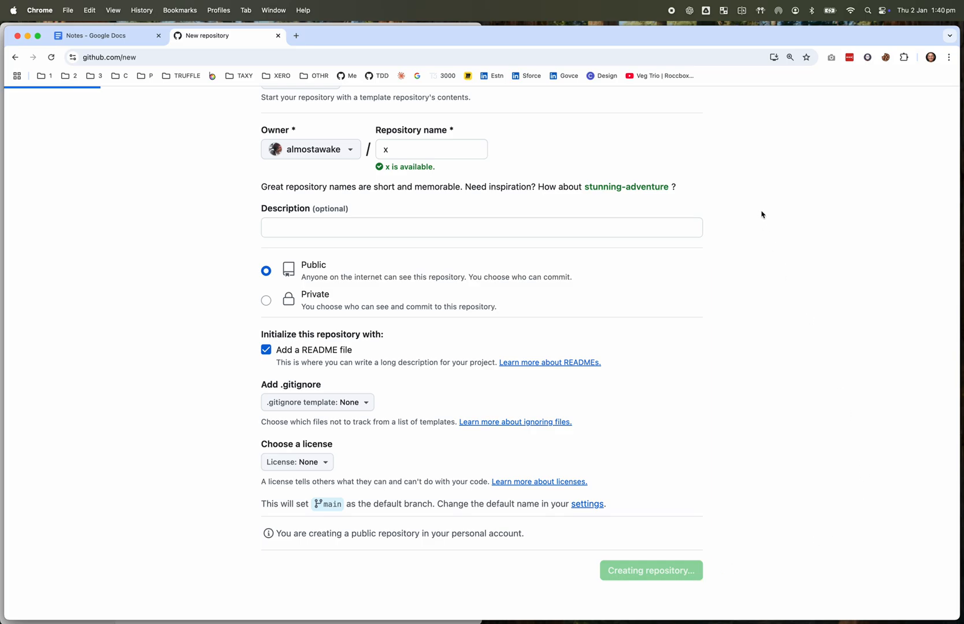
click(651, 570)
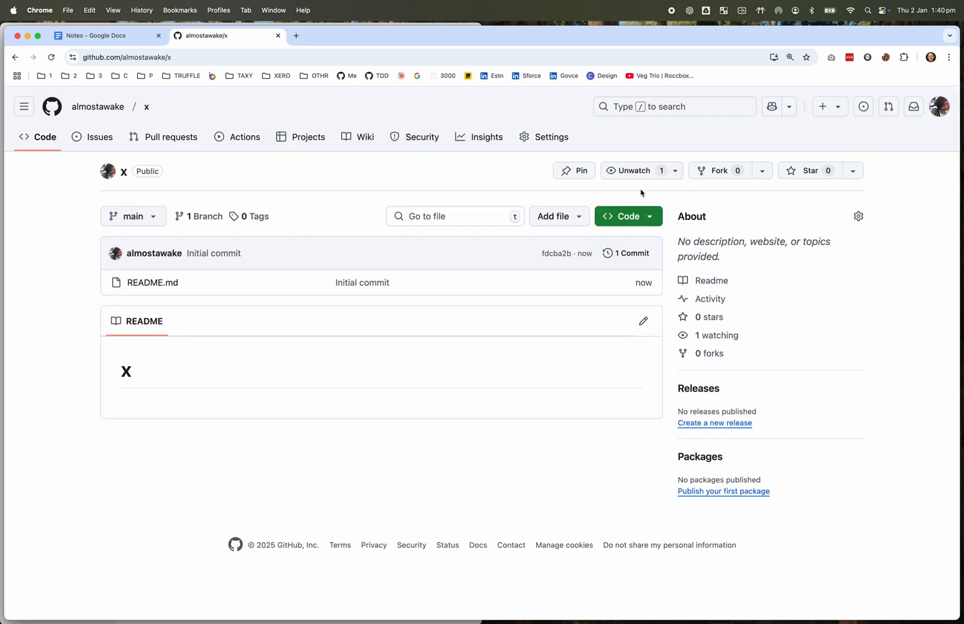
- Start a new file named .devcontainer/devcontainer.json in repository x via Add file
click(558, 216)
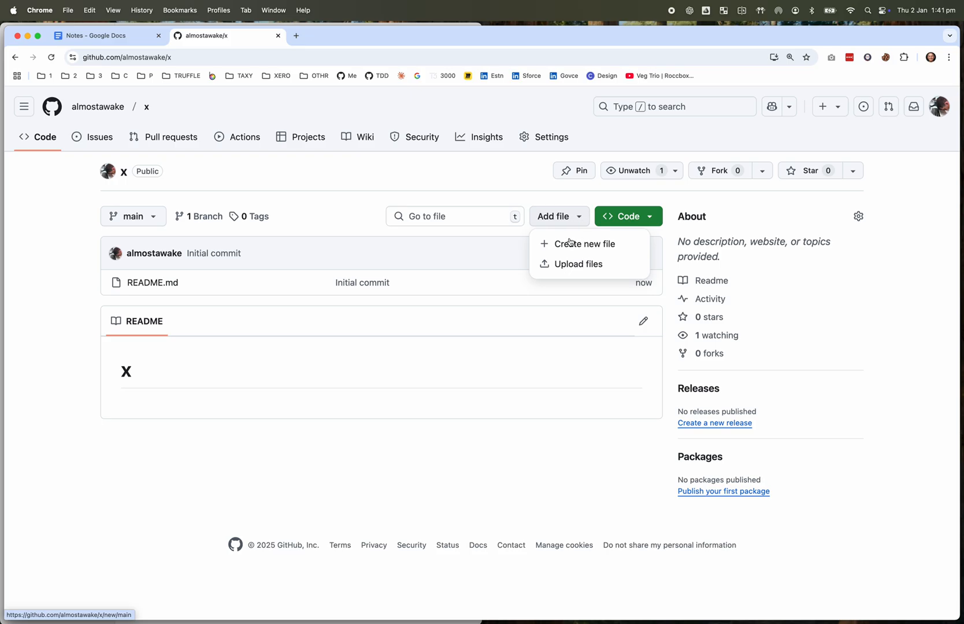
click(584, 244)
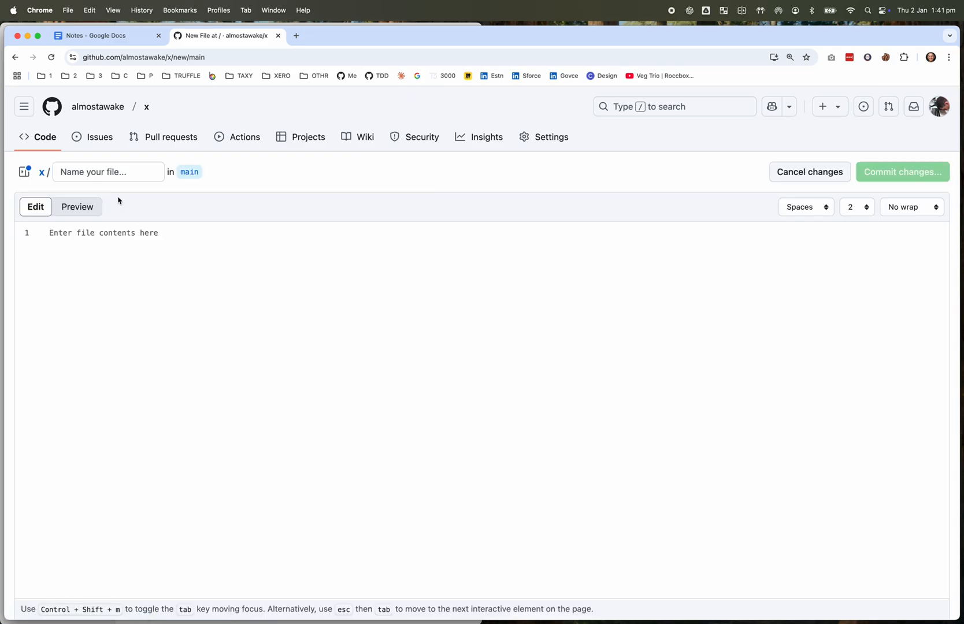
text(.devcontainer)
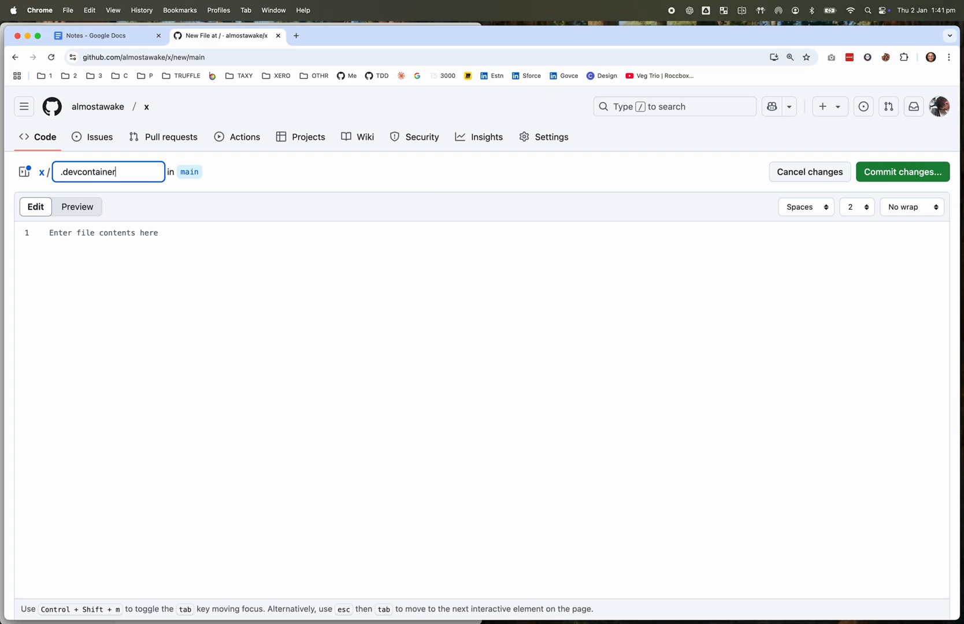
text(/)
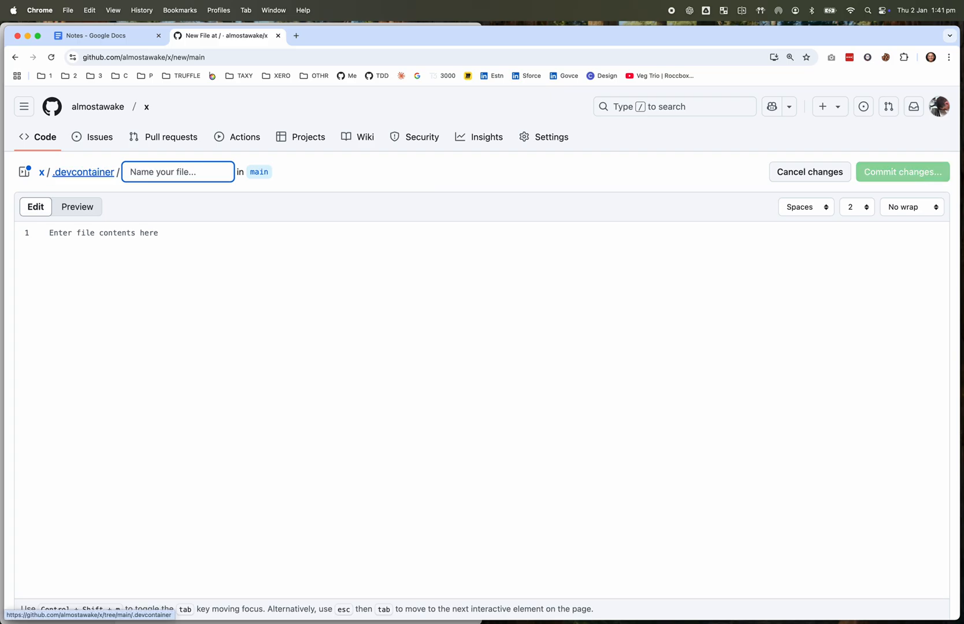
text(devcontainer.json)
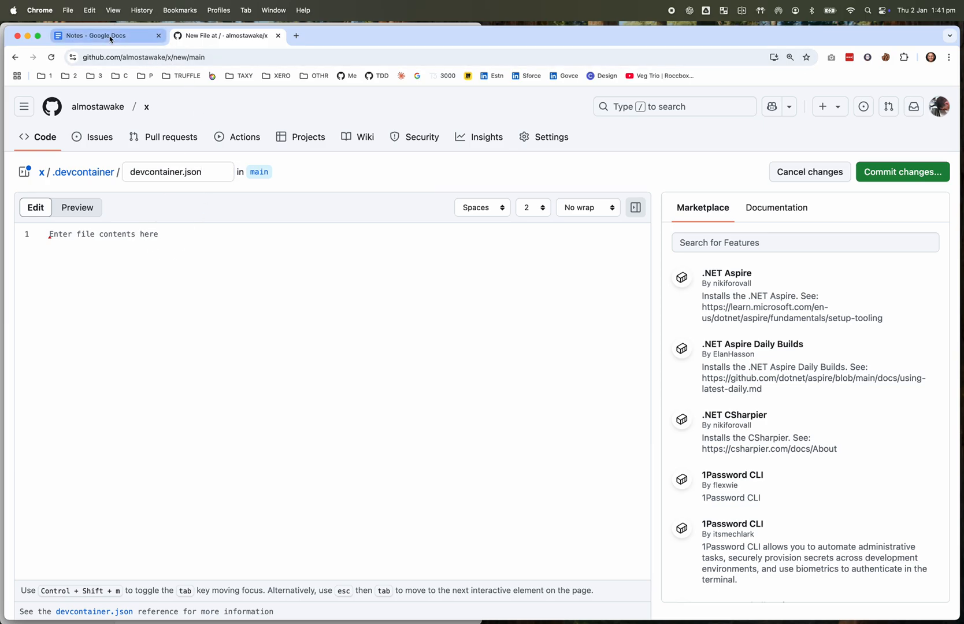
- Switch to the Notes Google Doc and select the sshd features JSON line
click(104, 34)
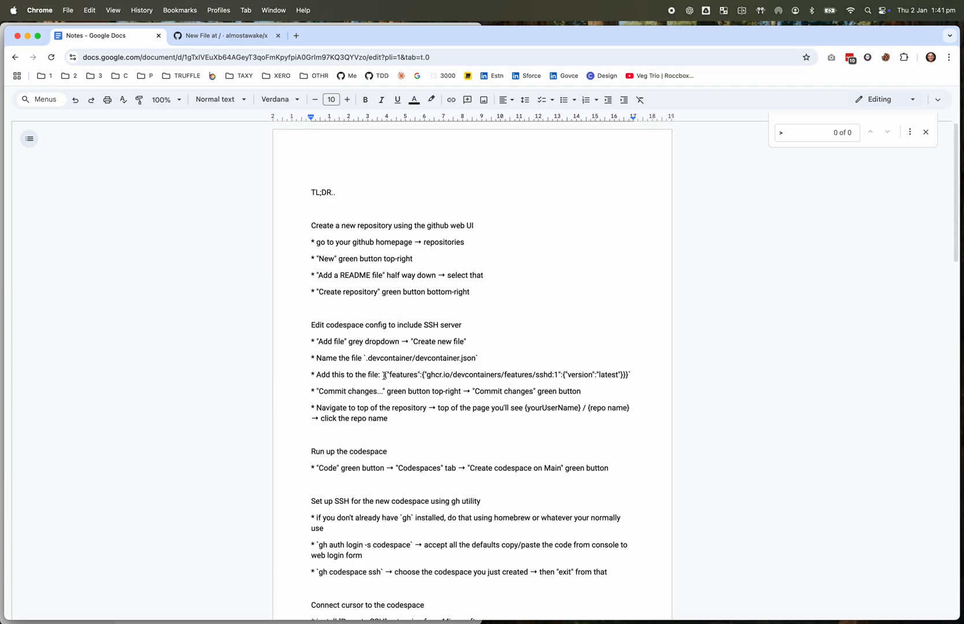
drag(384, 375, 626, 375)
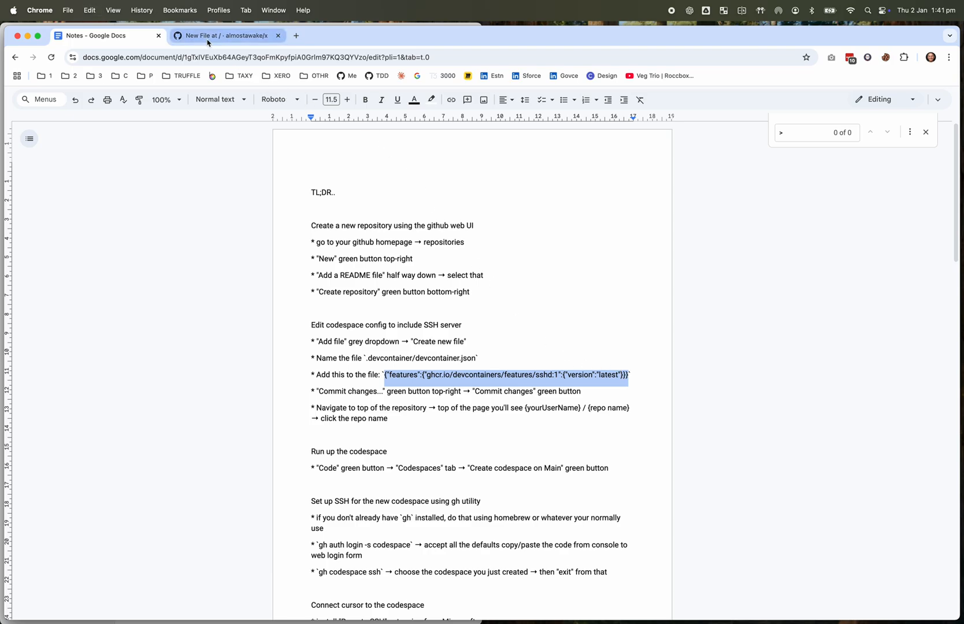
- Paste the sshd feature JSON into devcontainer.json and commit it to the main branch
click(226, 34)
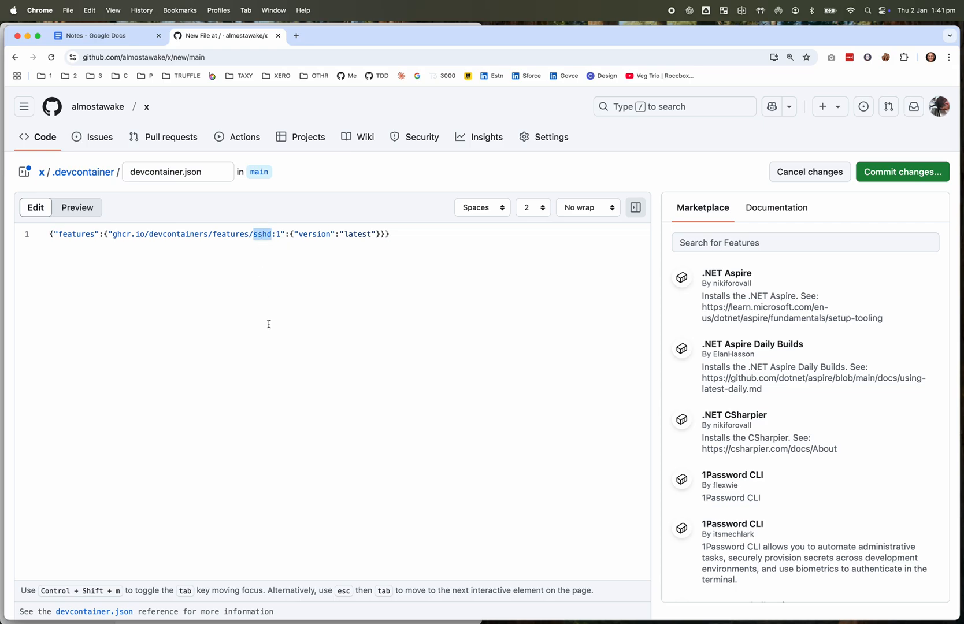
click(902, 171)
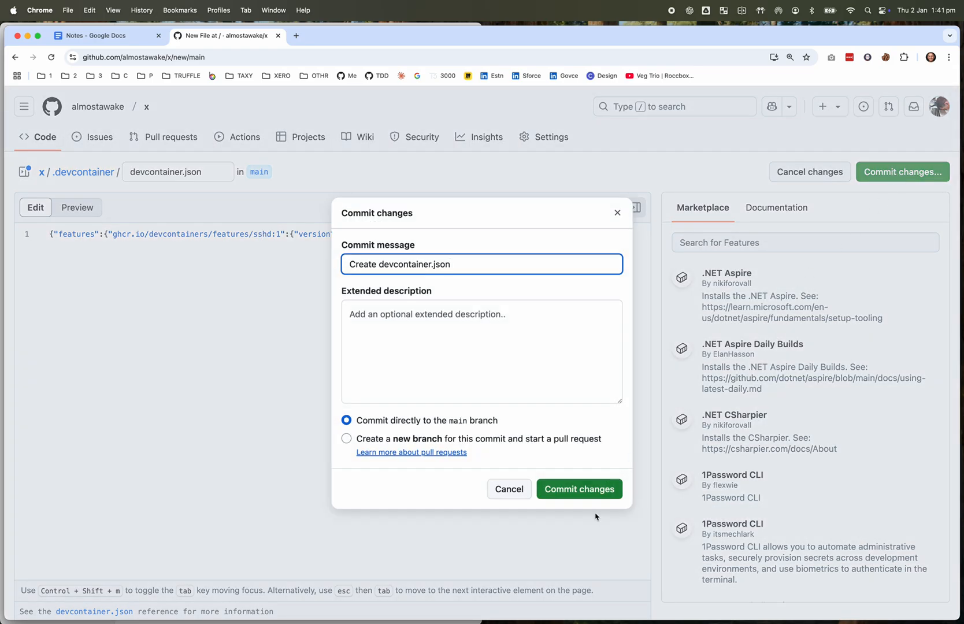
click(577, 488)
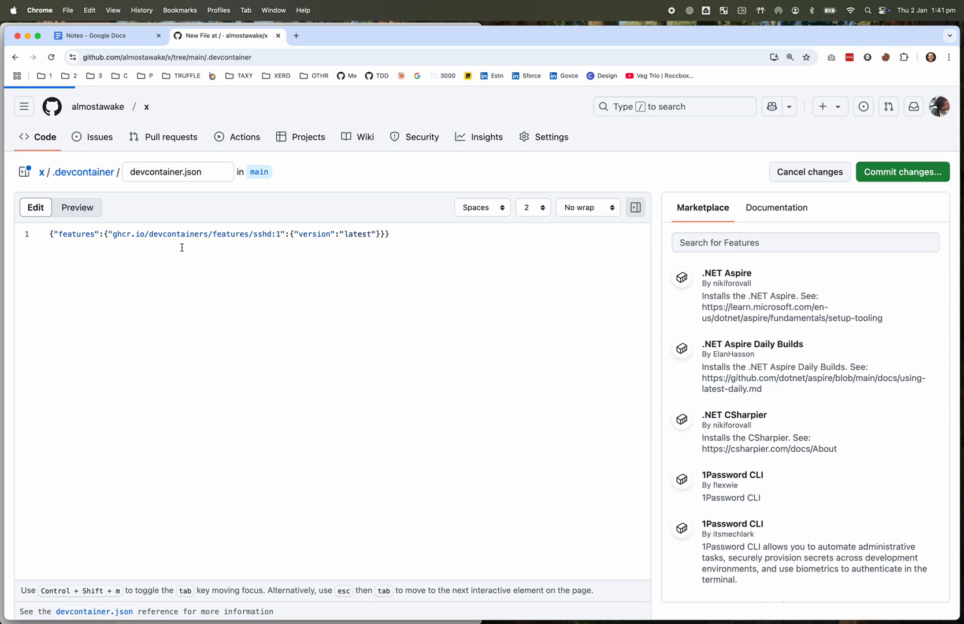
click(900, 171)
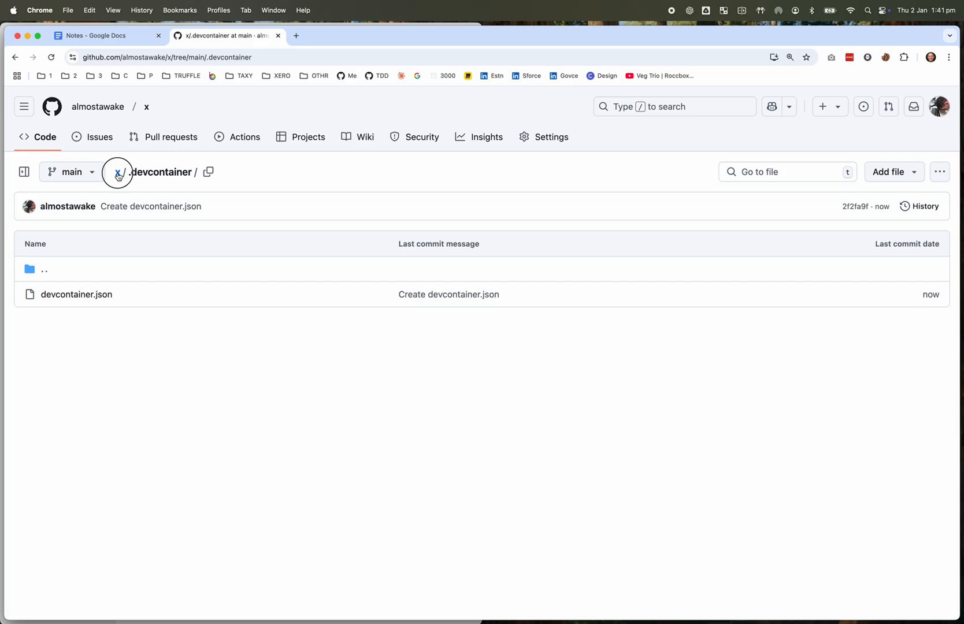
- From the Code dropdown of repository x, create a codespace on the main branch
click(123, 172)
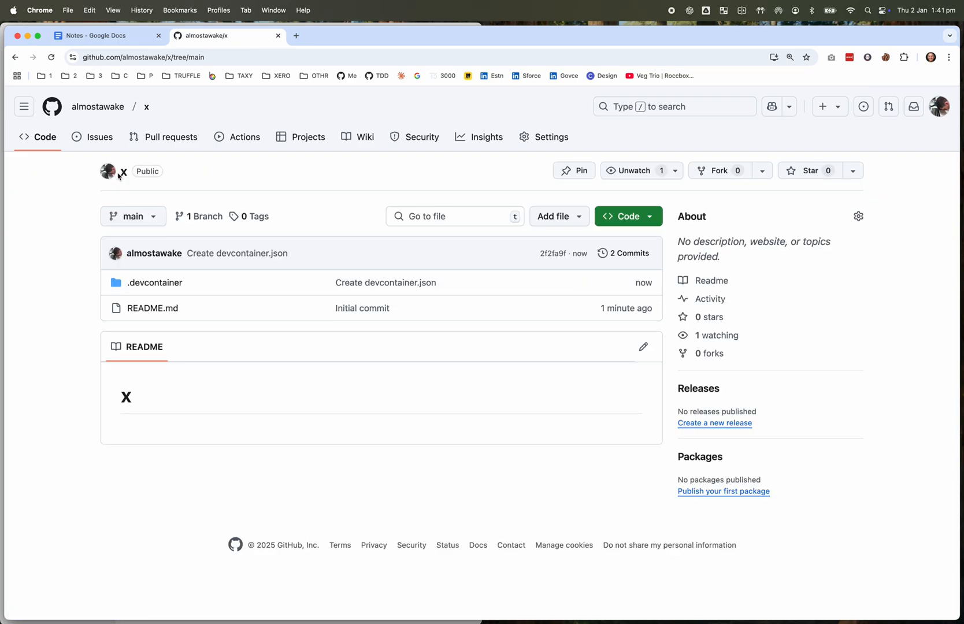
click(623, 216)
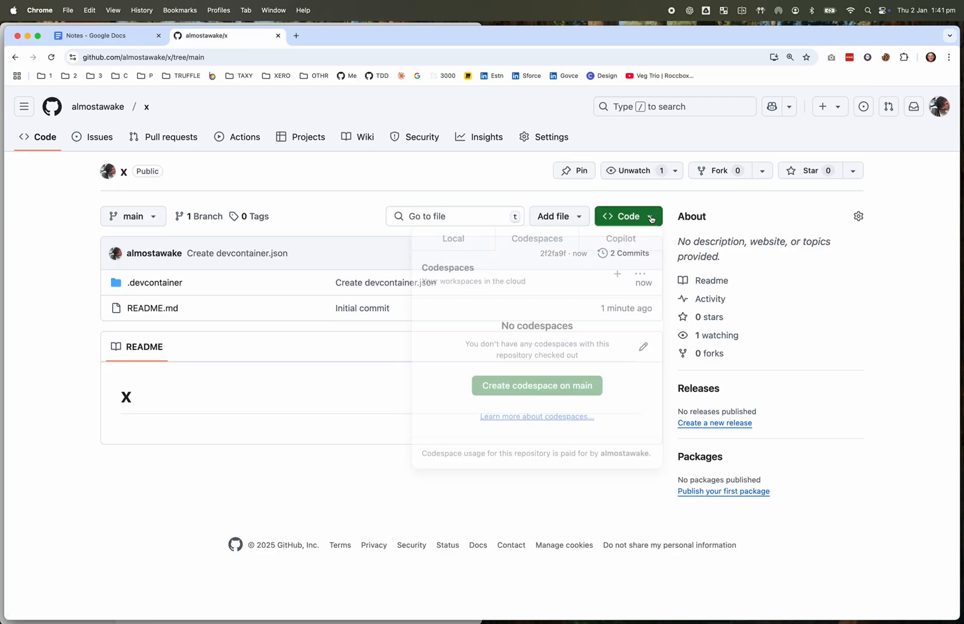
click(537, 386)
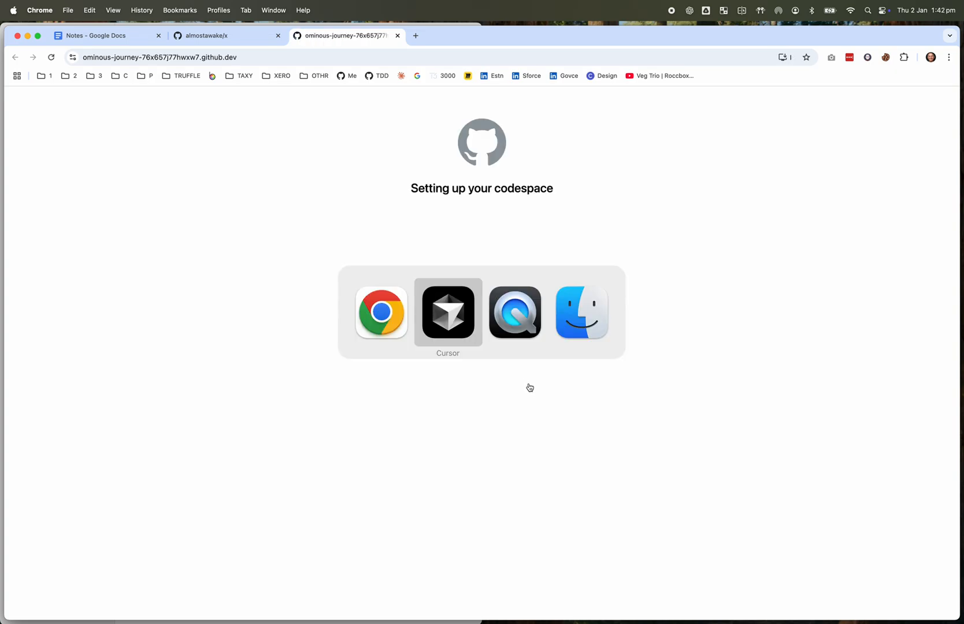
click(447, 312)
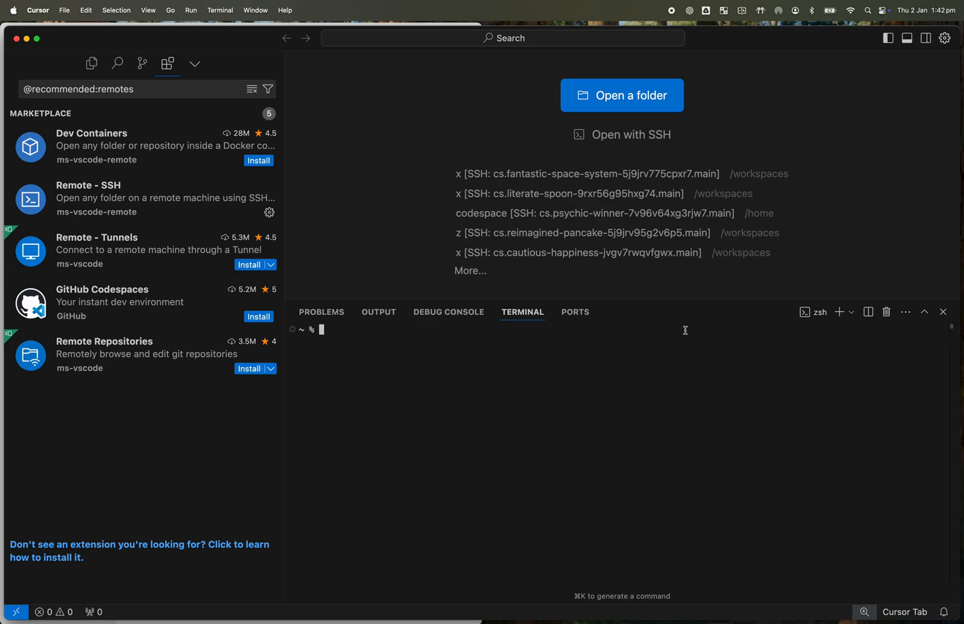
- Run gh --version, then gh auth login -s codespace, accepting GitHub.com as the host
text(gh --version)
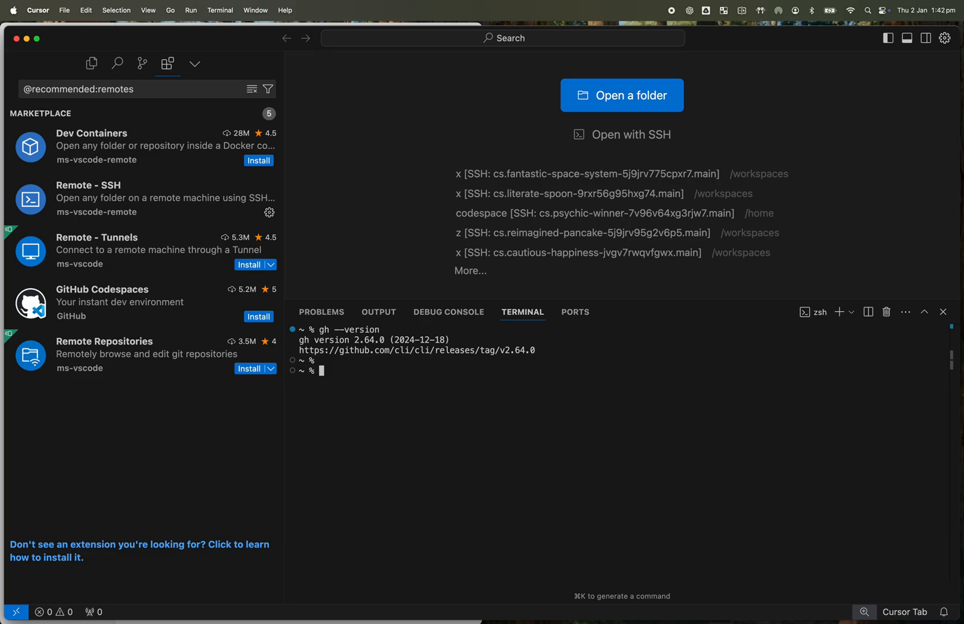
text(gh)
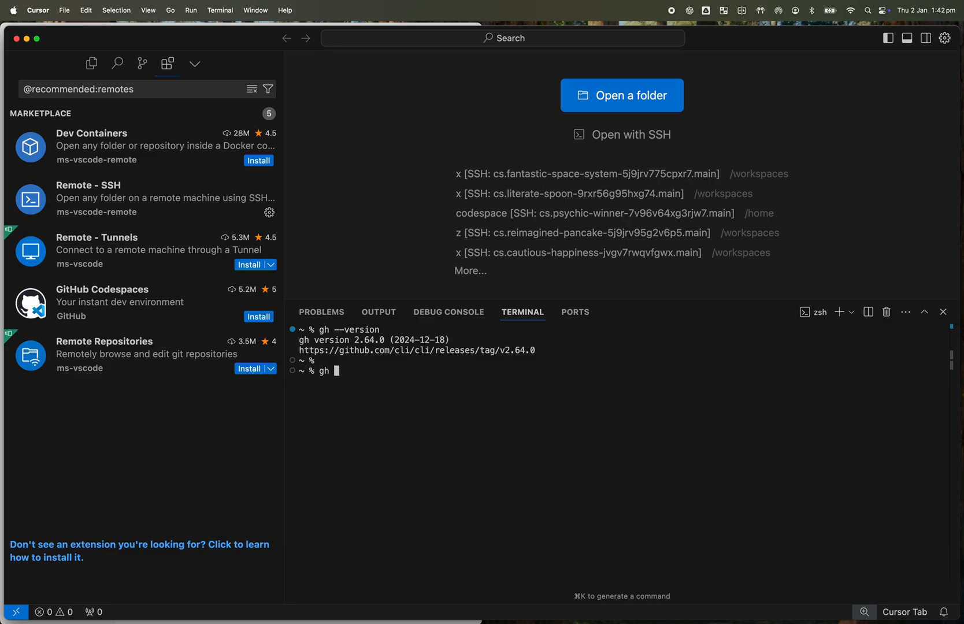
text(auth)
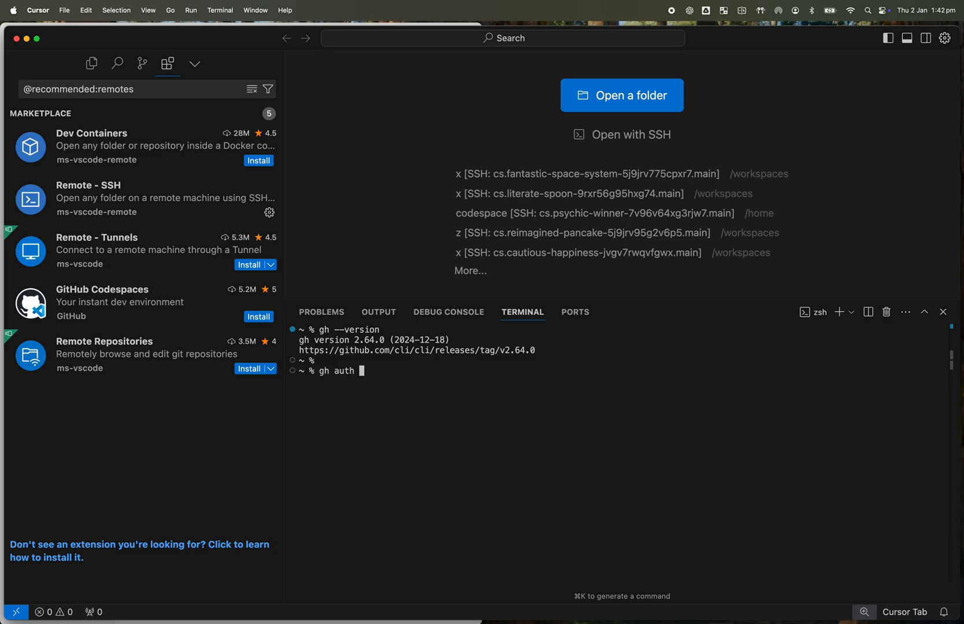
text(login -s)
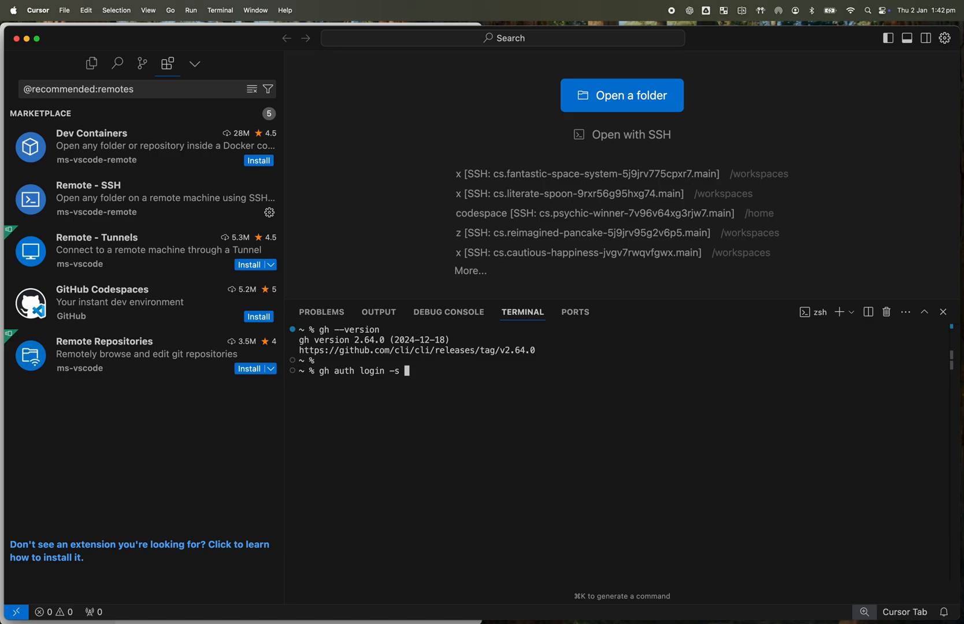
text(codespace)
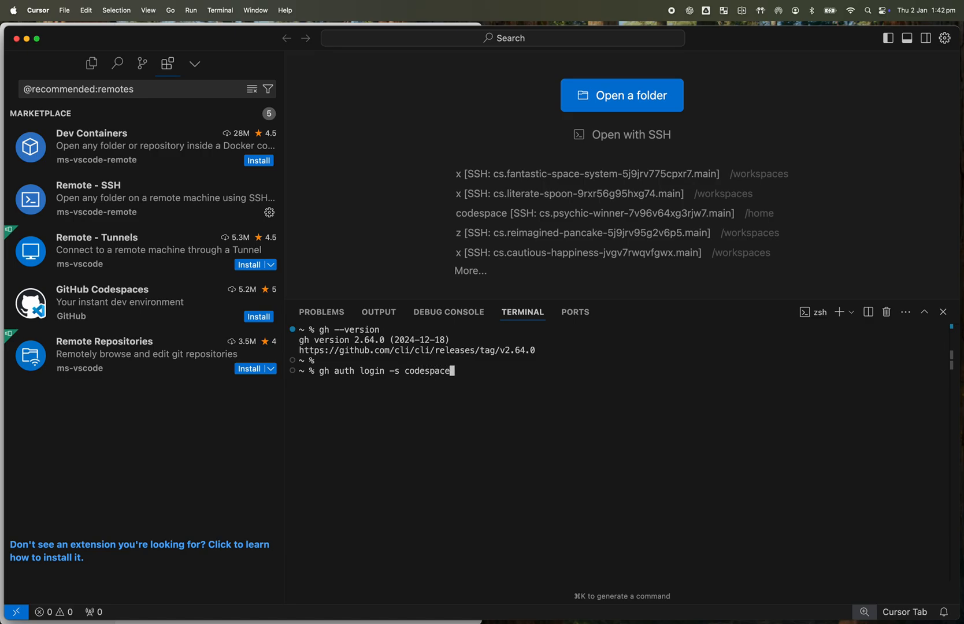
key(enter)
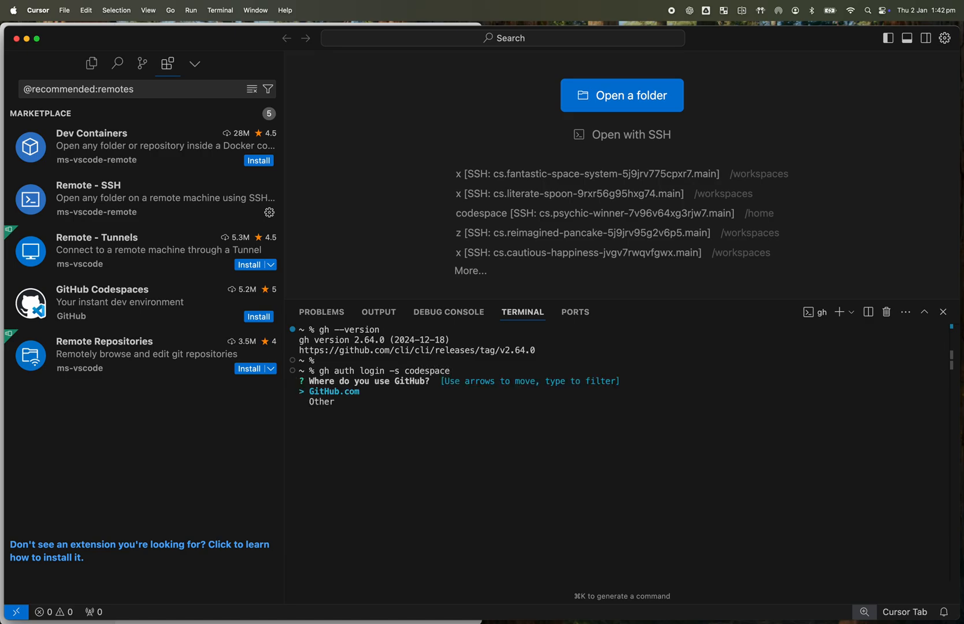
key(enter)
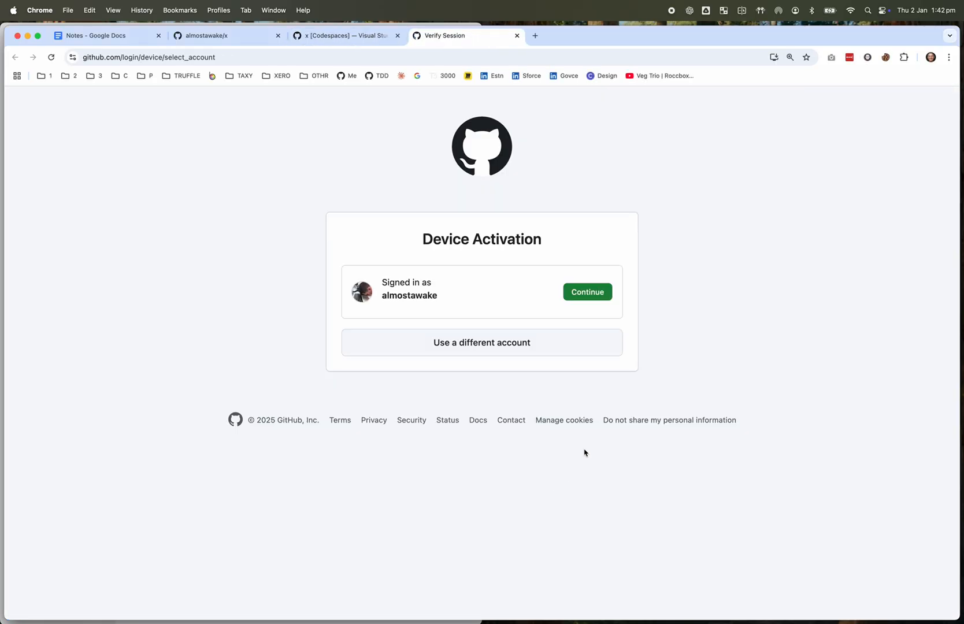
- Approve the GitHub CLI device login in the browser as almostawake
click(586, 292)
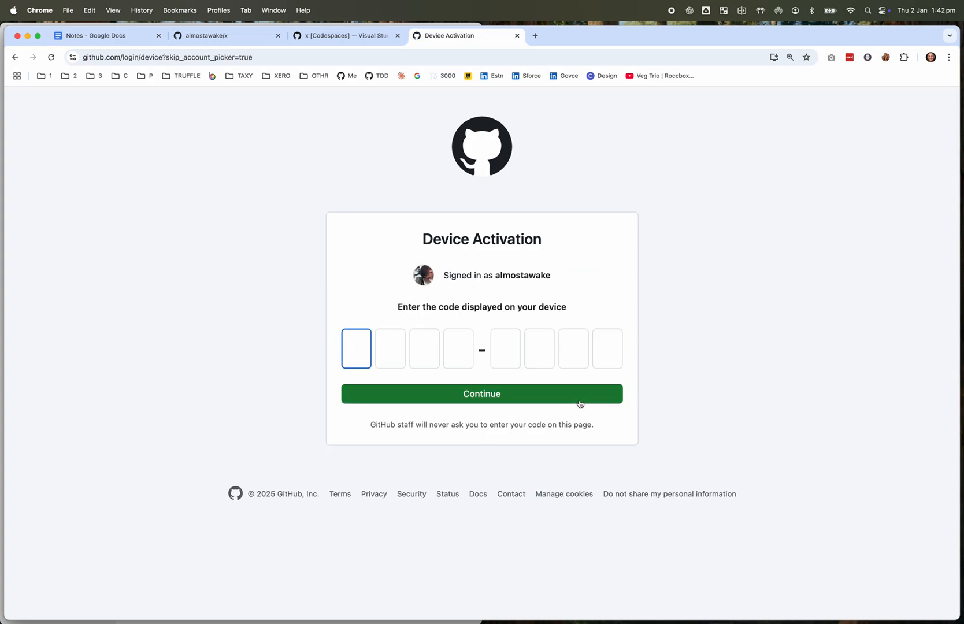
click(481, 393)
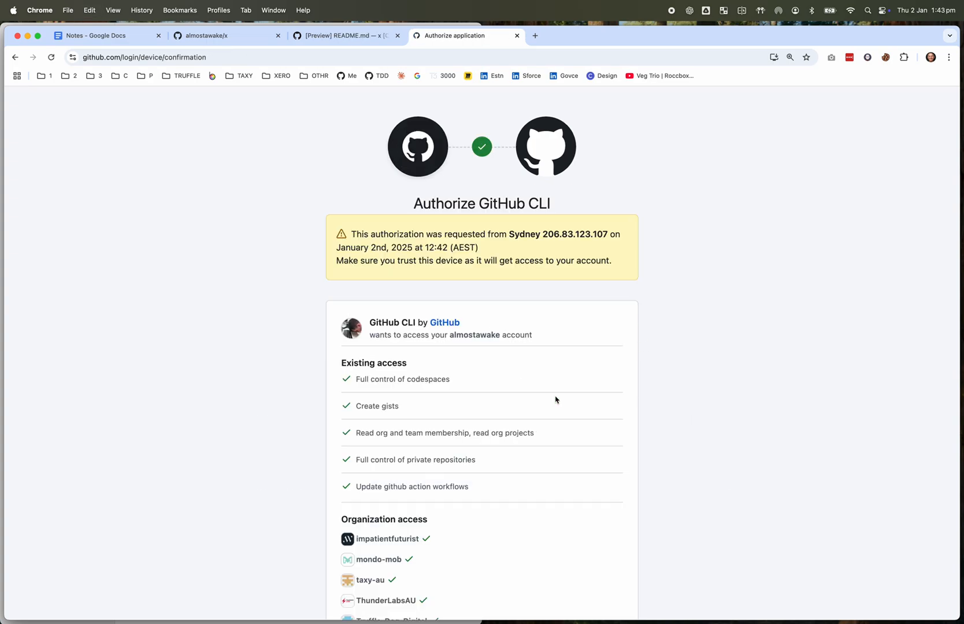
scroll(down, 3)
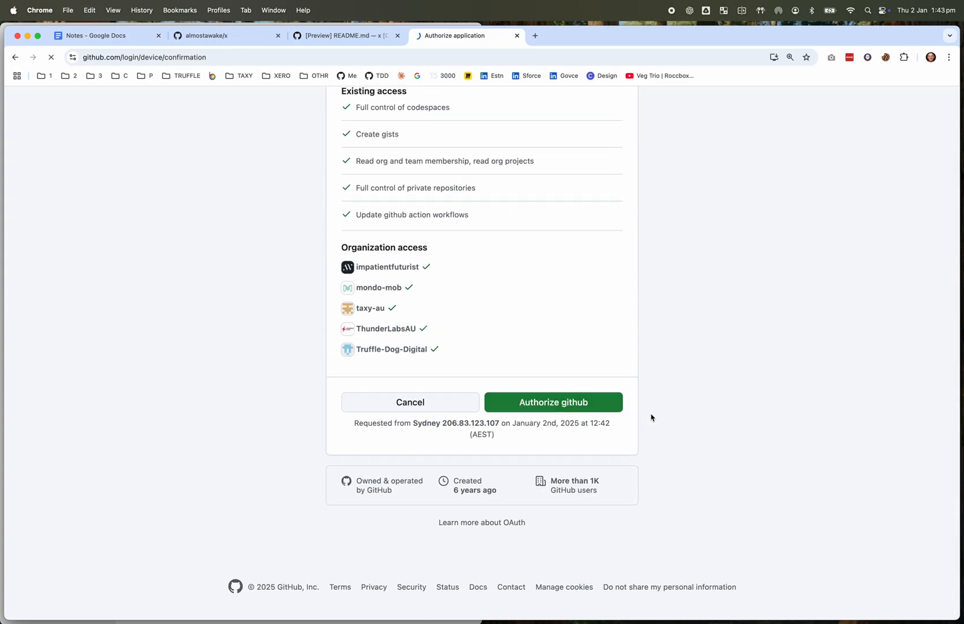
click(552, 402)
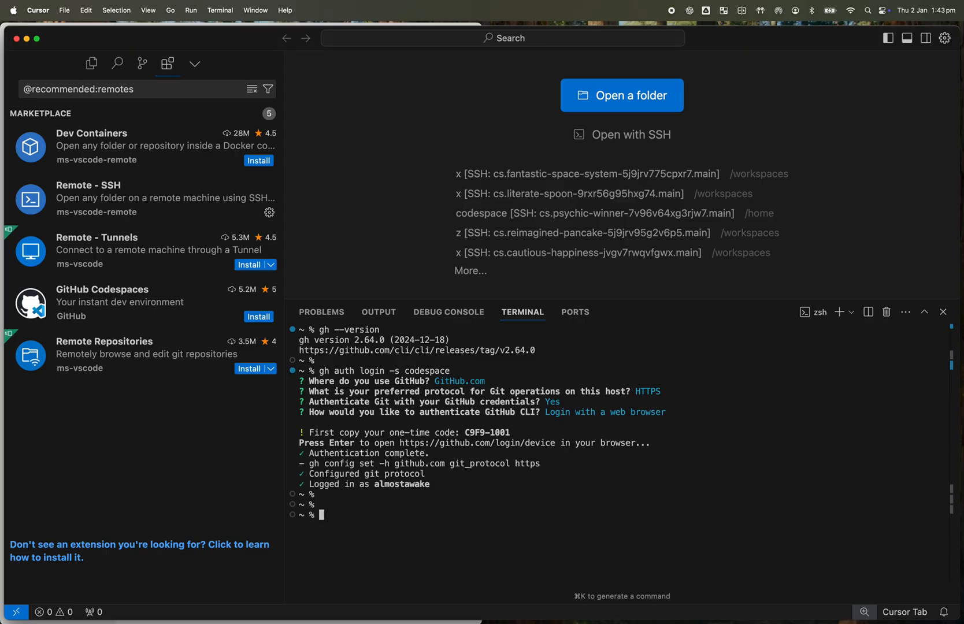
- Run gh codespace ssh into the x codespace, list files with ls -al, then exit
text(gh)
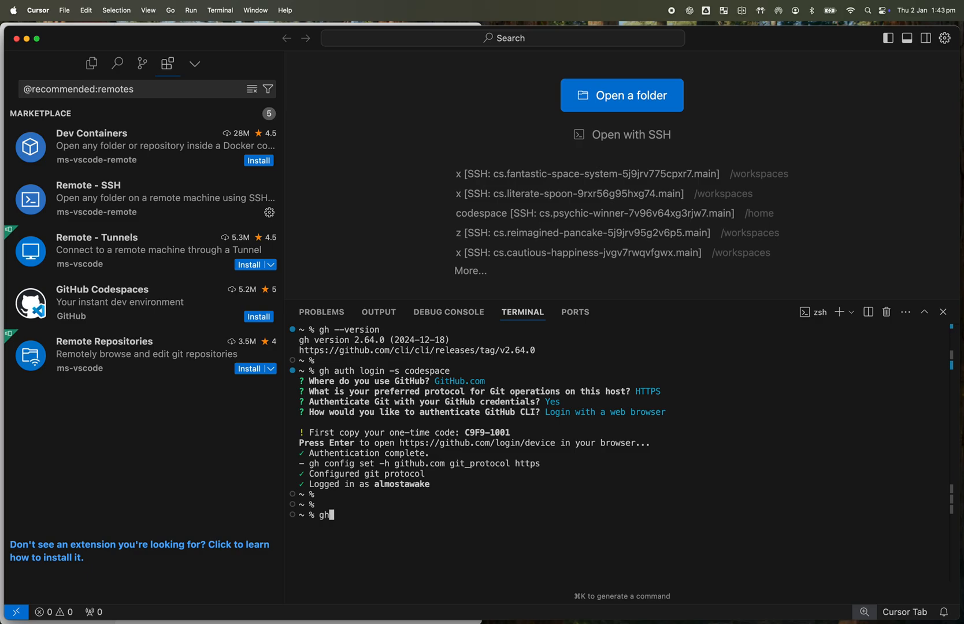
text(codespace ssh)
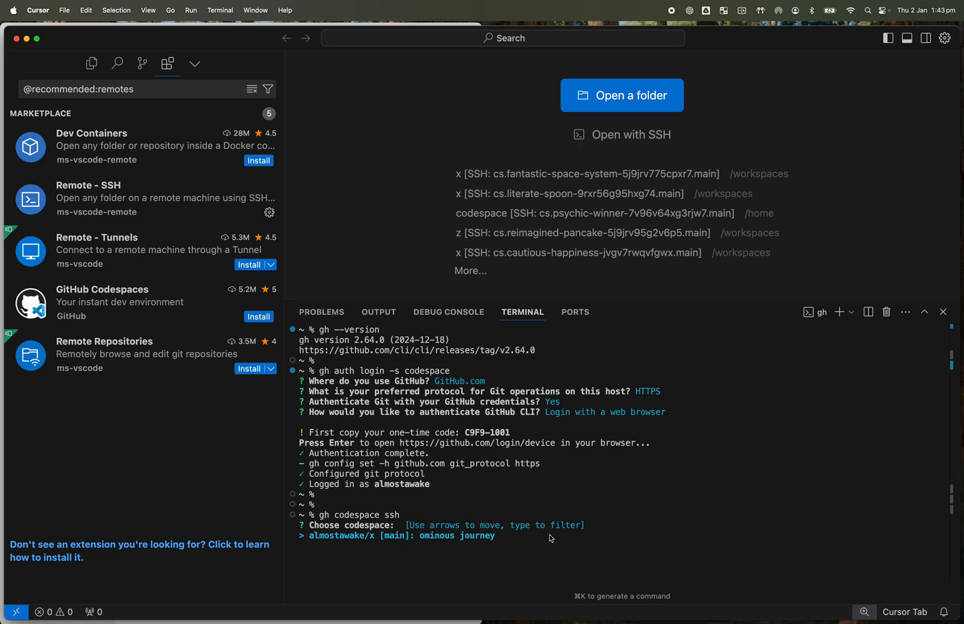
mouse_move(429, 543)
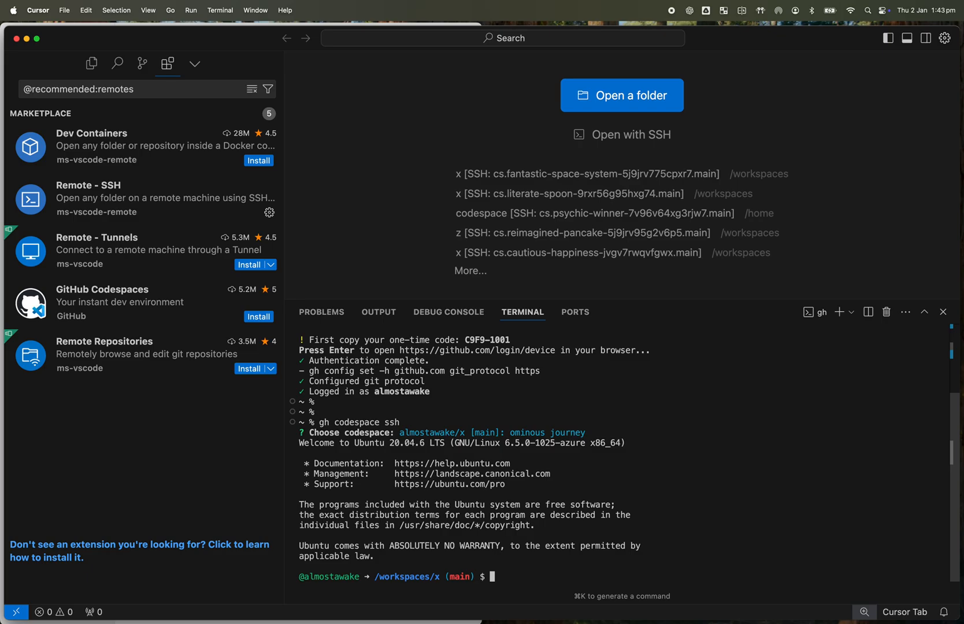
text(ls -al)
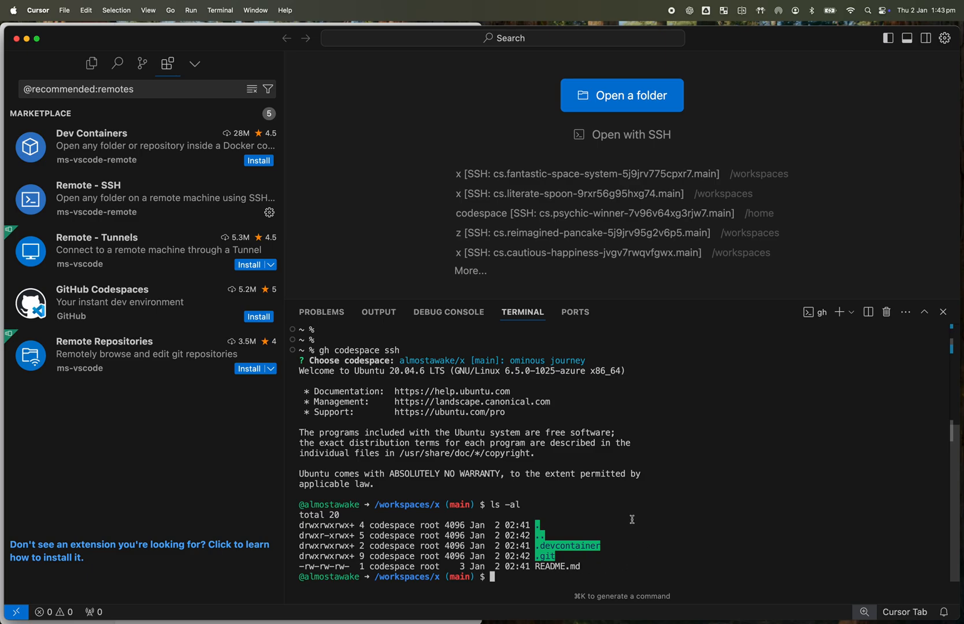
text(exit)
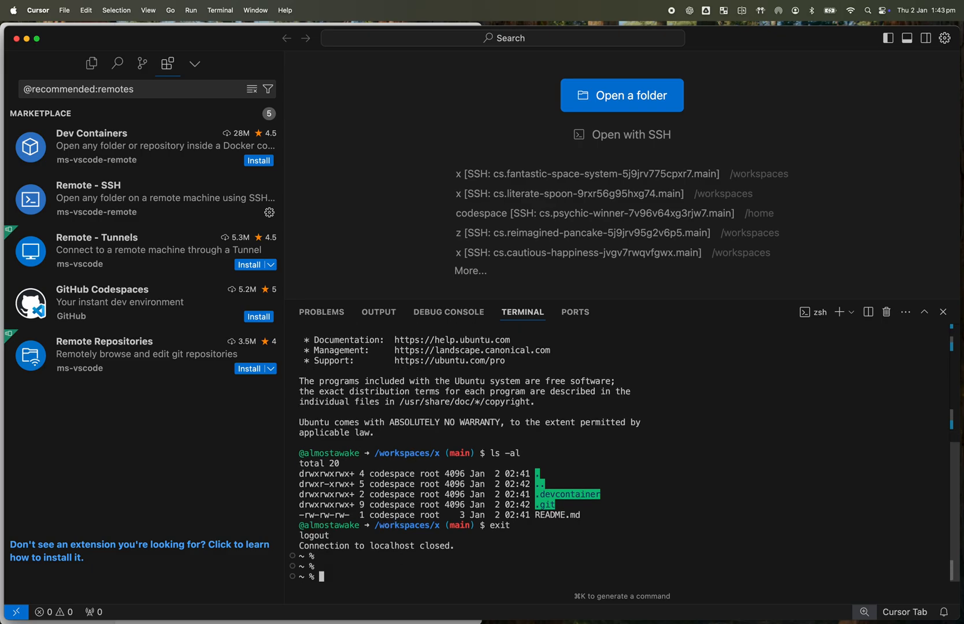
- Run gh codespace ssh --config >> ~/.ssh/config to add the codespace host locally
text(gh codespace ssh --c)
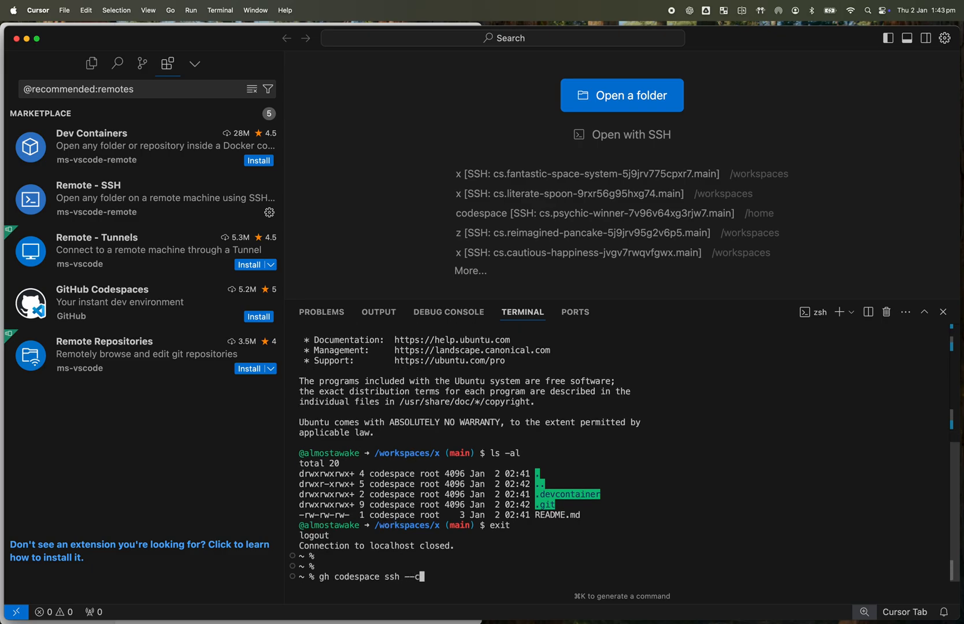
text(onfig >>)
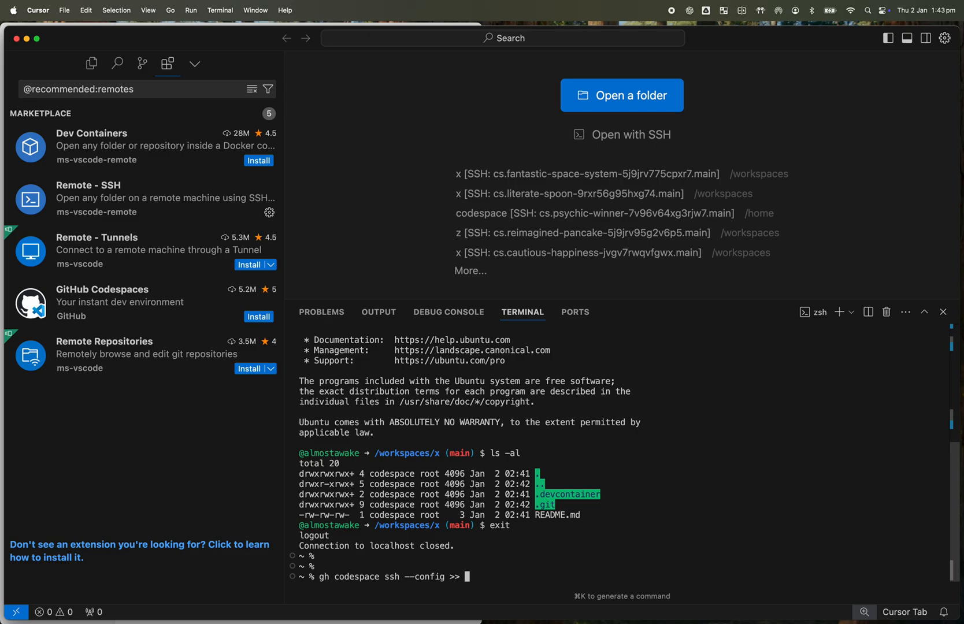
text(~/.)
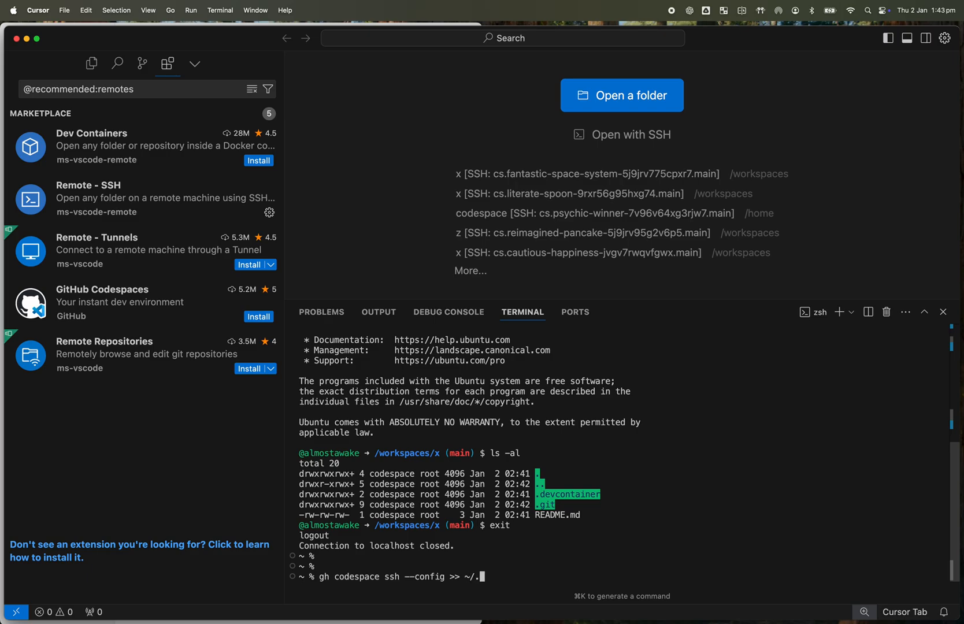
text(ssh/config)
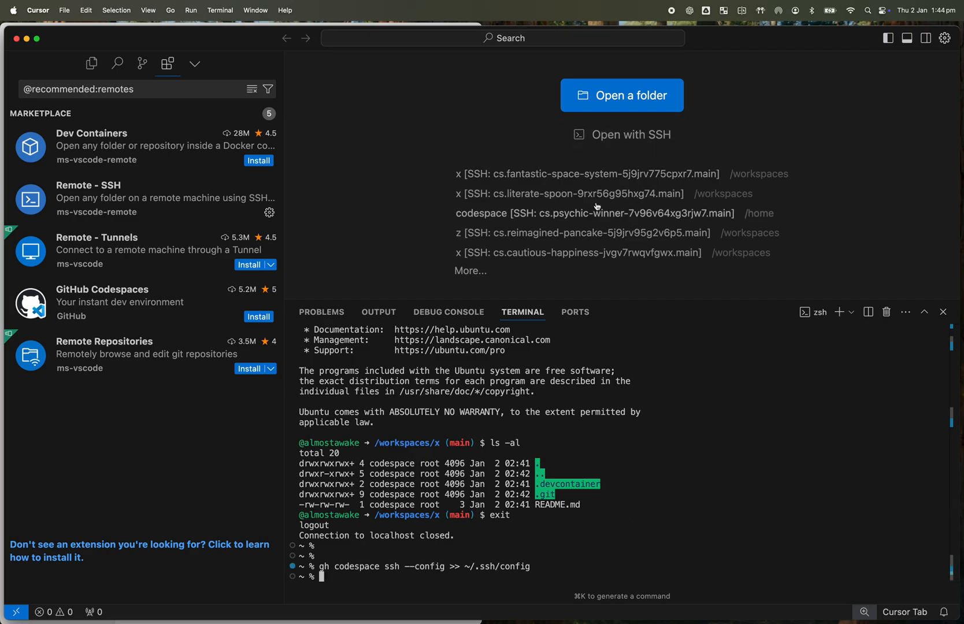
- Connect Cursor over Remote-SSH to the cs.ominous-journey-76x657j77hwxw7.main host
click(622, 134)
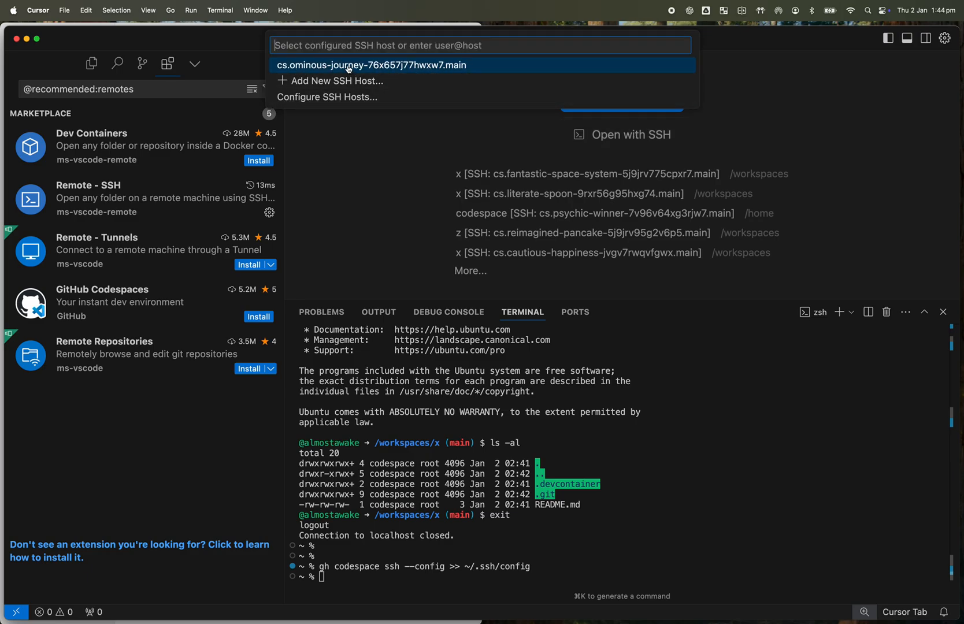
click(371, 65)
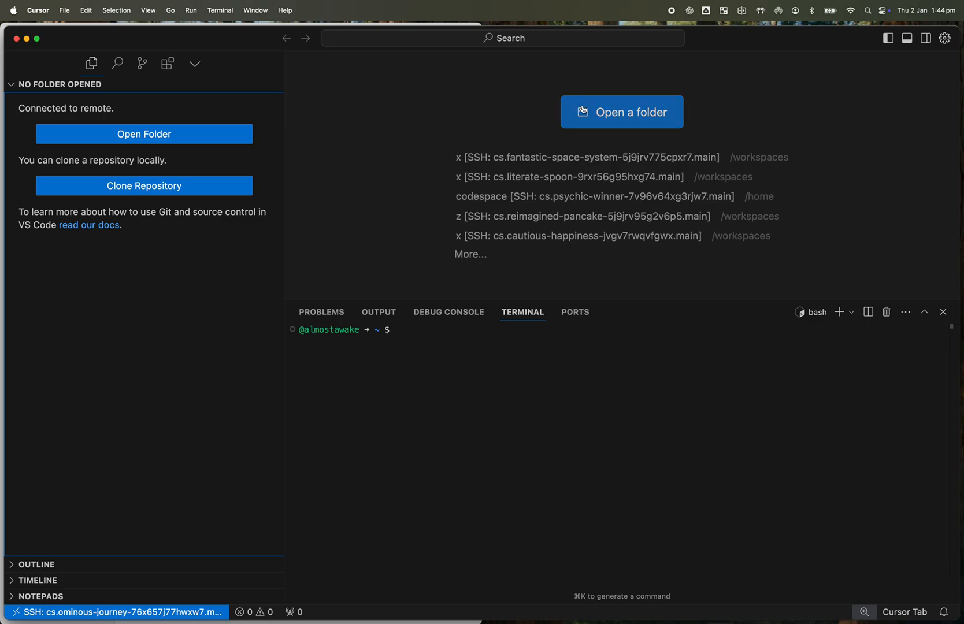
- Browse to the codespace's /workspaces/x folder and open it as the remote project
click(621, 113)
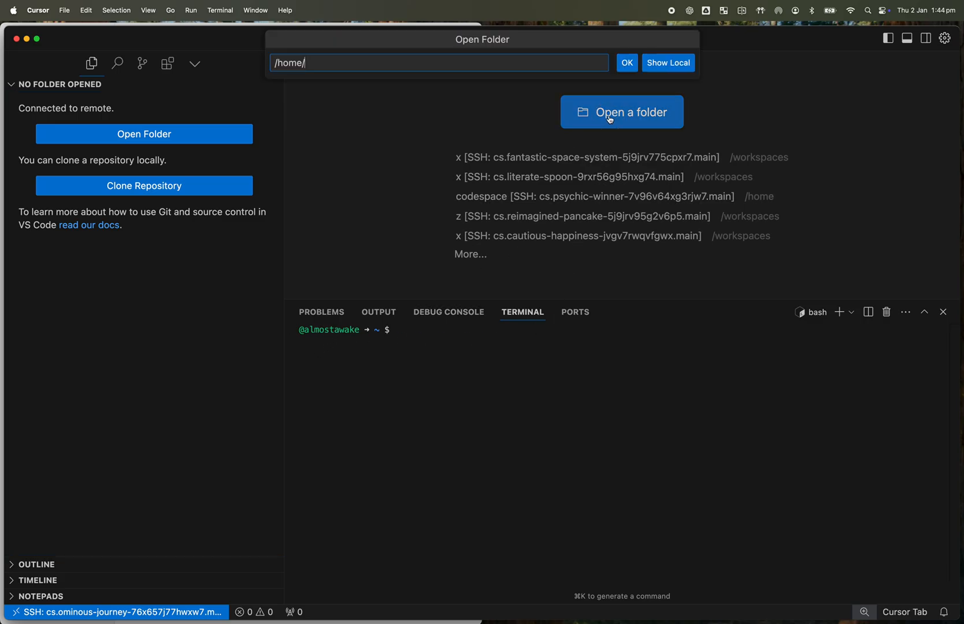
text(codespace/)
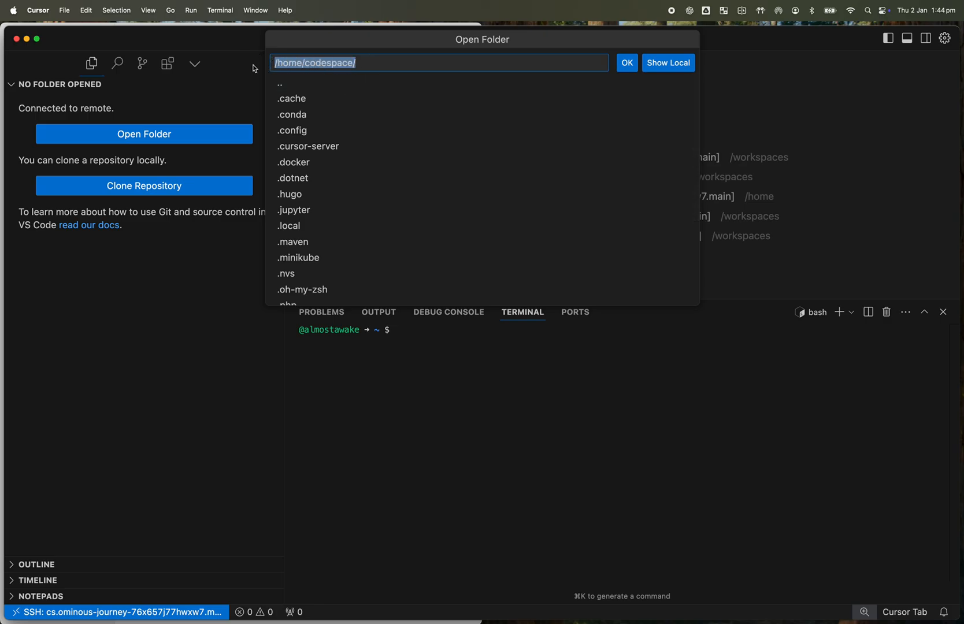
text(/w)
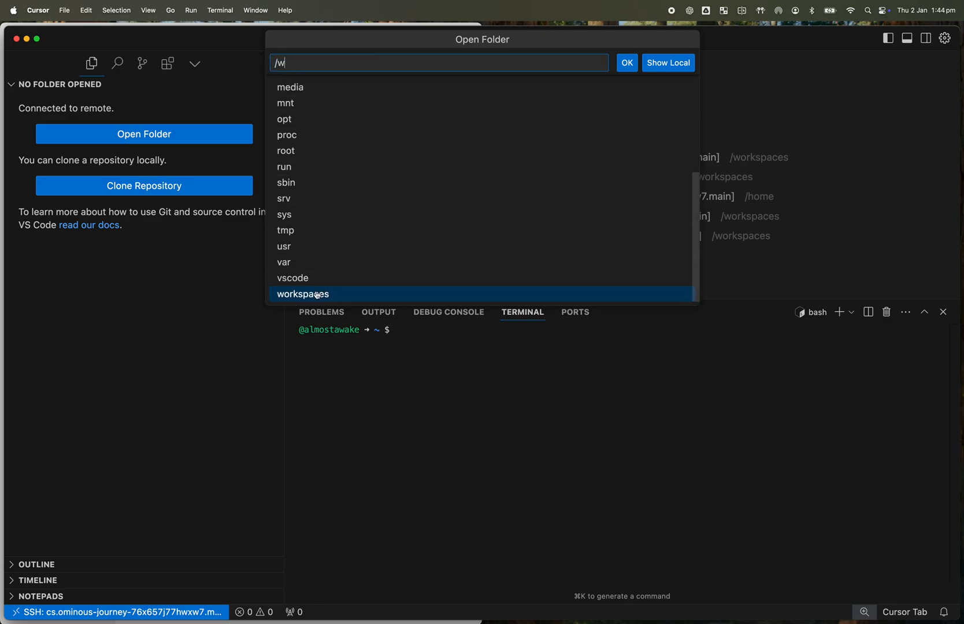
click(303, 293)
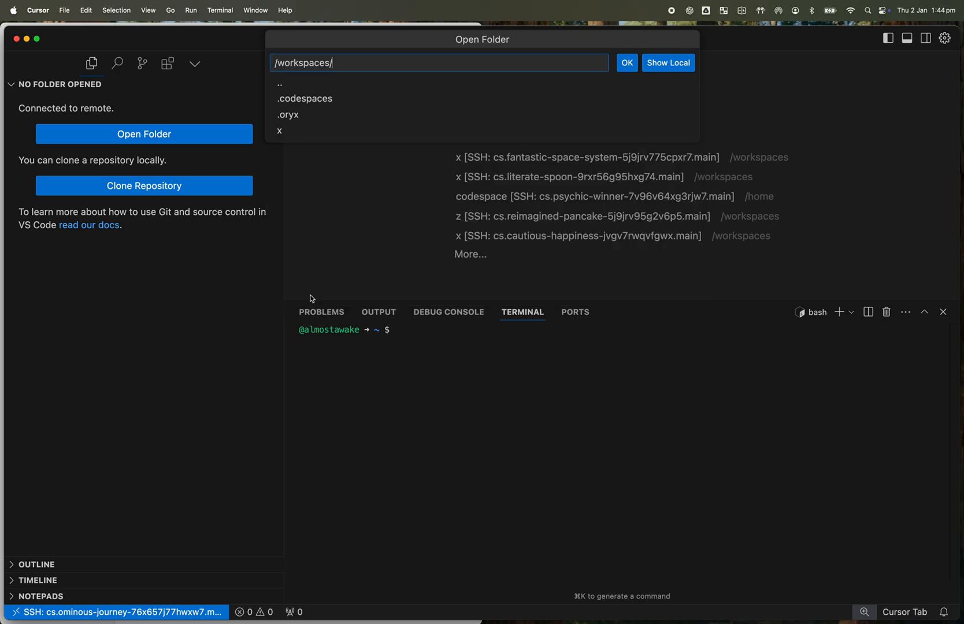
click(281, 130)
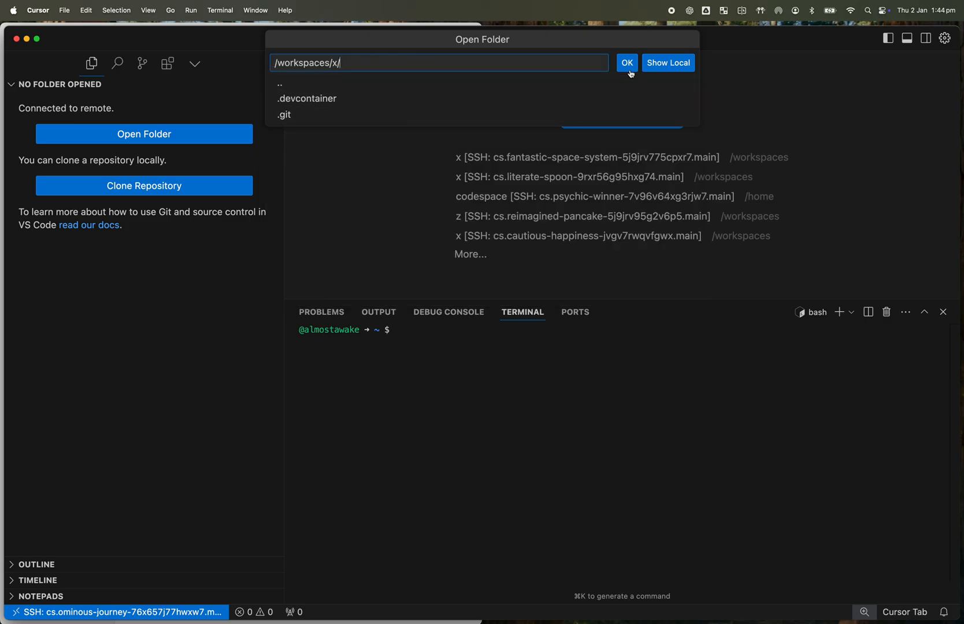
click(625, 62)
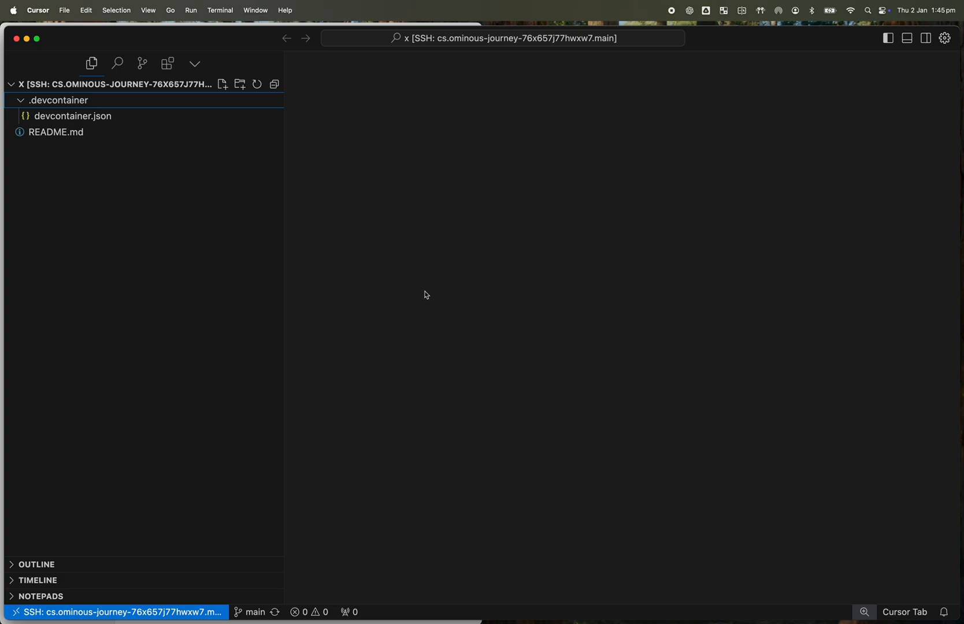
- Replace the README.md heading word x with 'Wossname - something new'
click(56, 132)
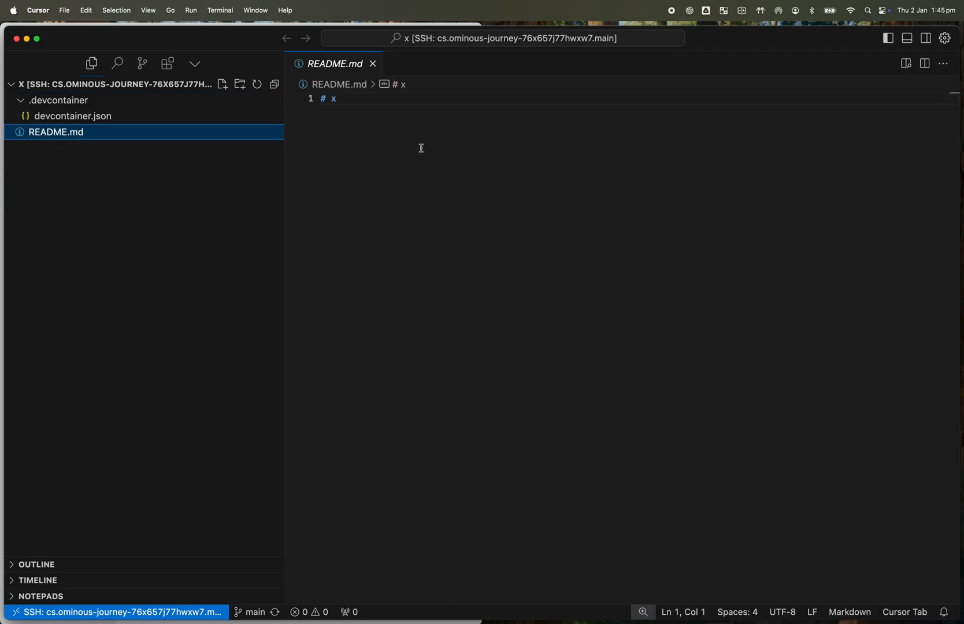
double_click(333, 100)
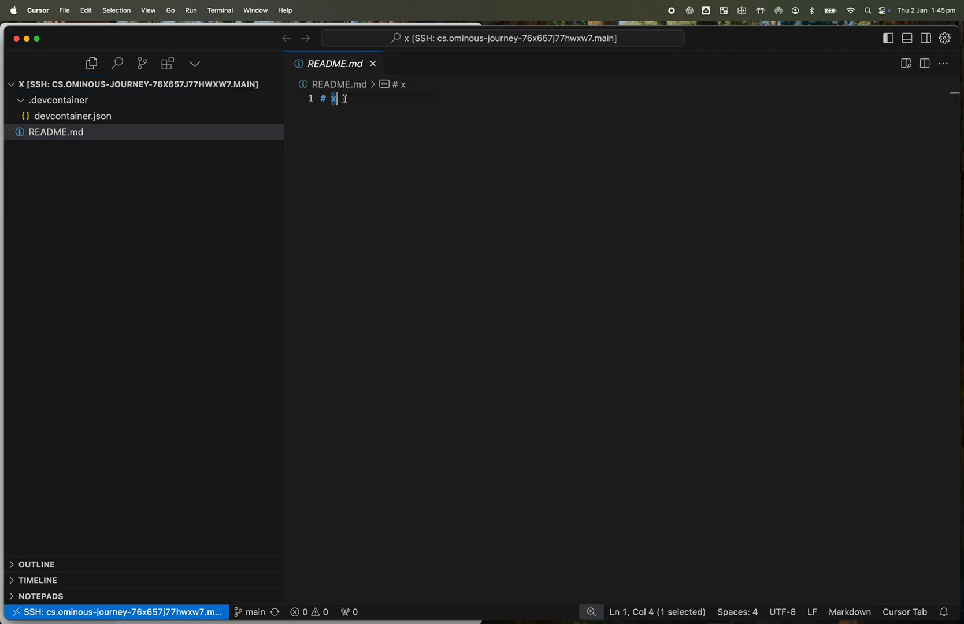
text(Wossname -)
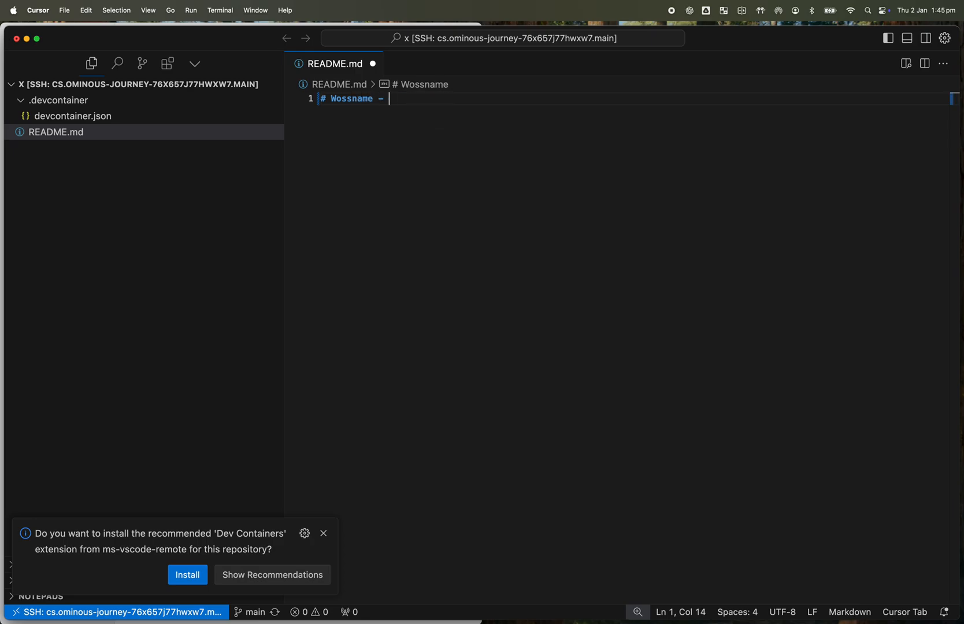
text(something new)
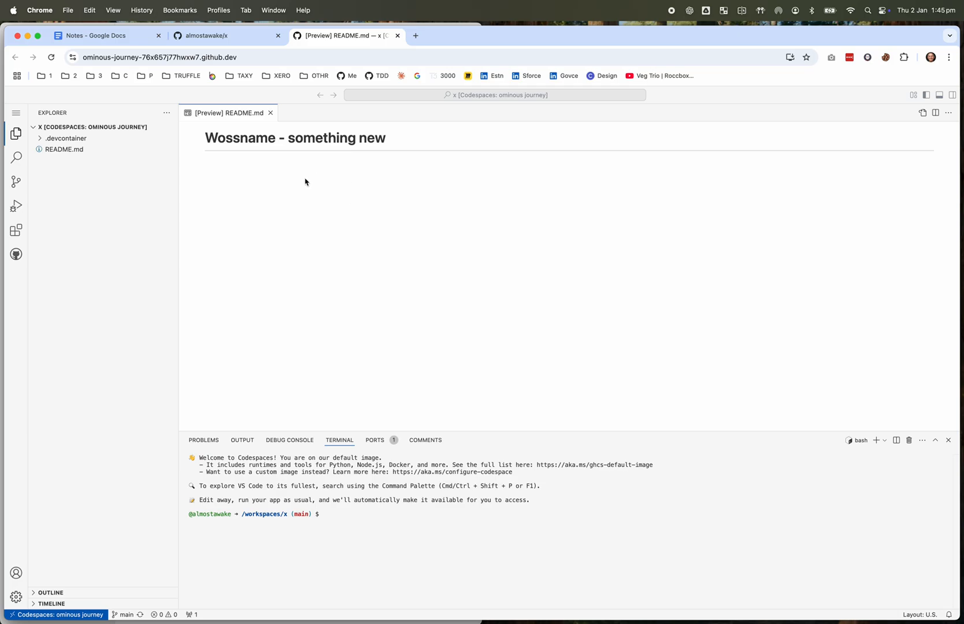
mouse_move(240, 127)
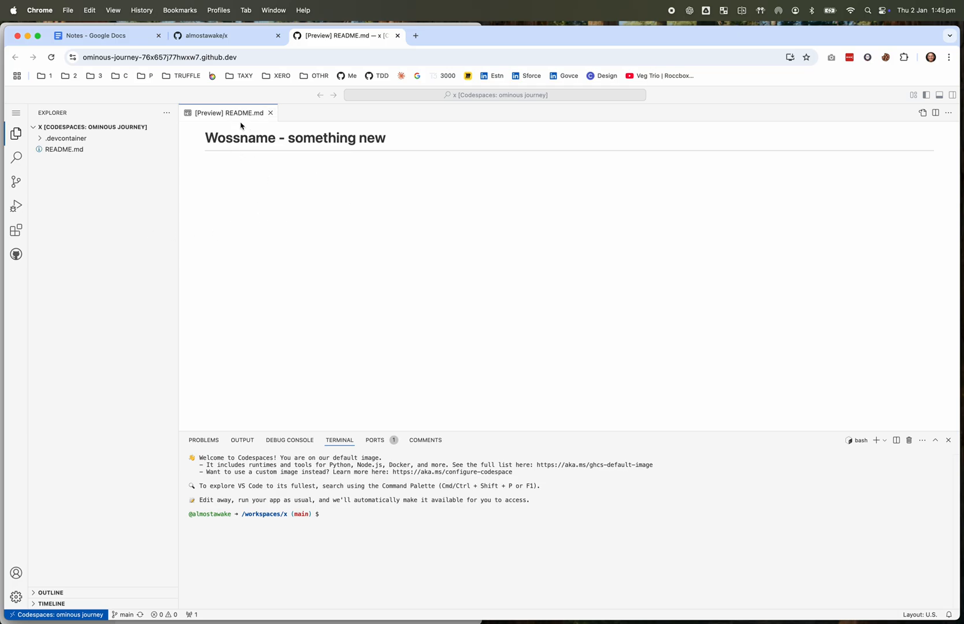
mouse_move(348, 257)
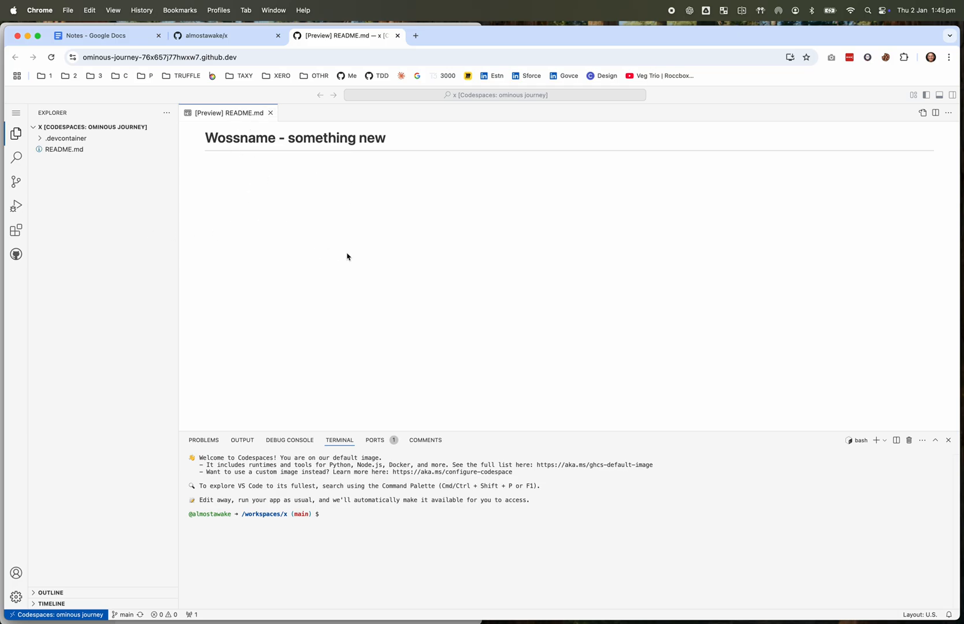
mouse_move(358, 239)
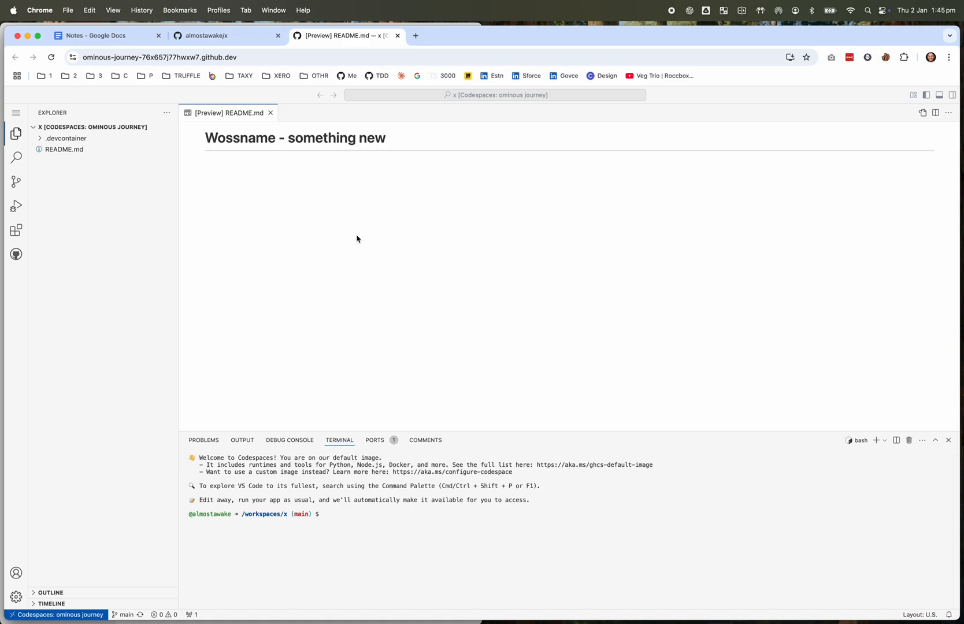
mouse_move(329, 168)
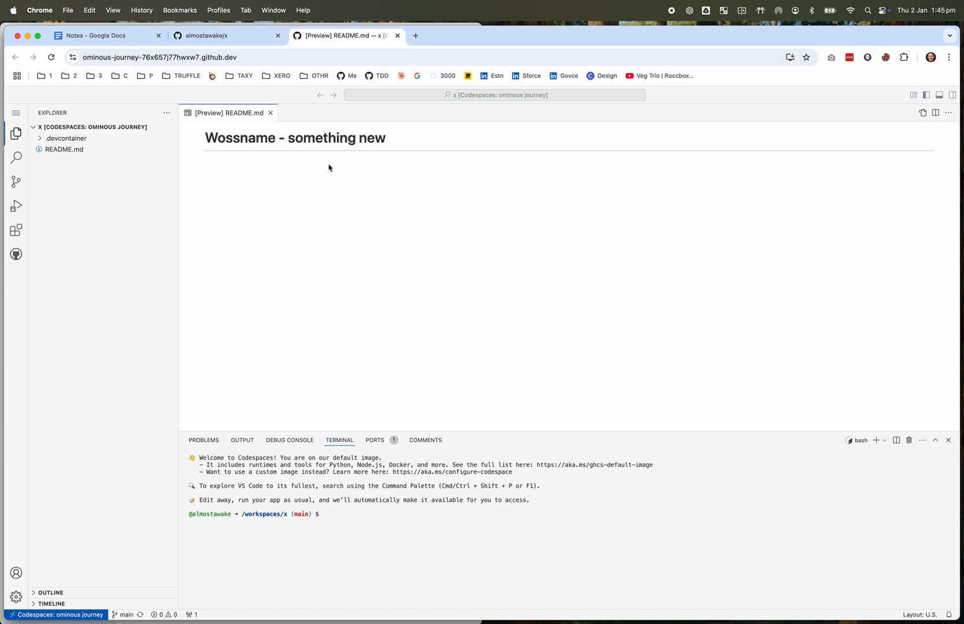